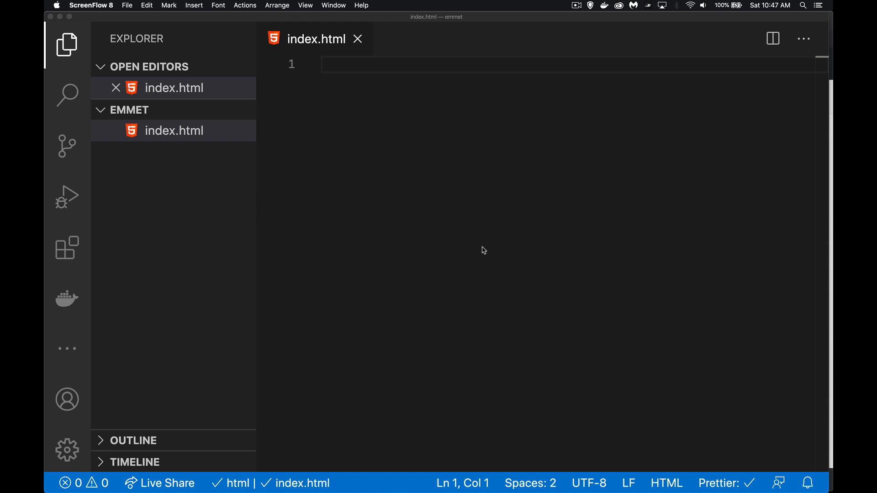
mouse_move(470, 224)
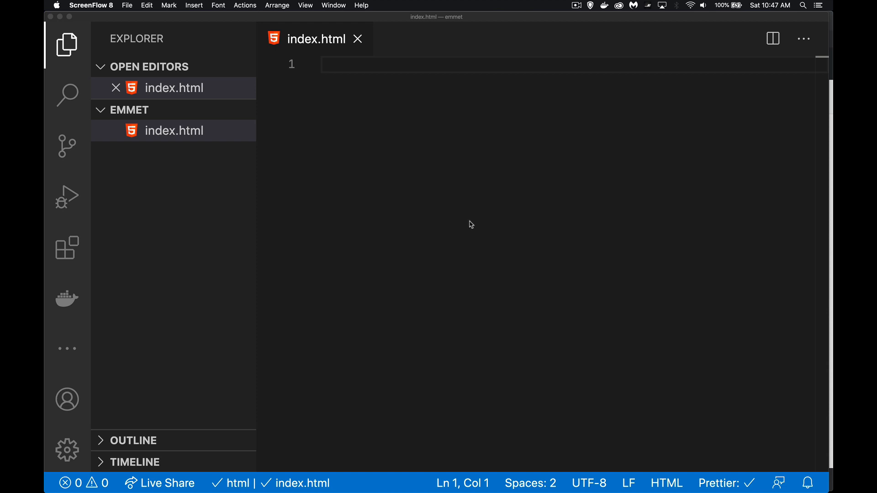
- Expand the Emmet ! boilerplate in index.html and add a blank line after the title
left_click(469, 219)
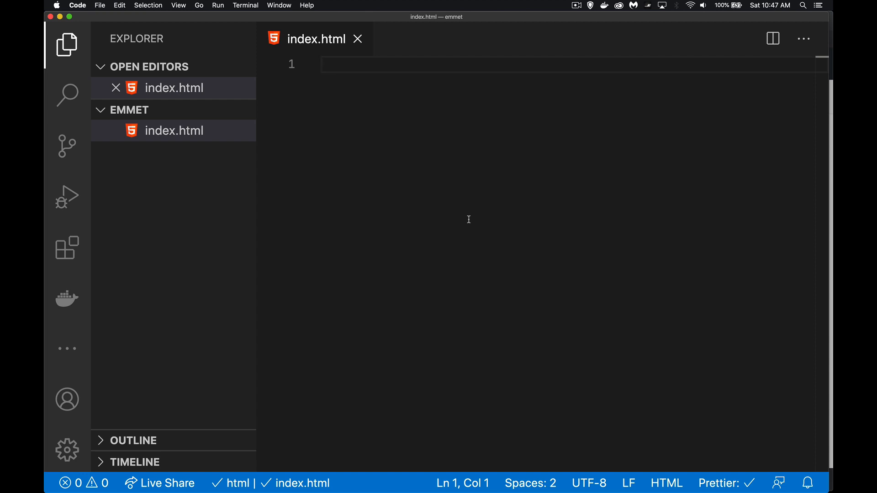
type("!DOCTYPE html>")
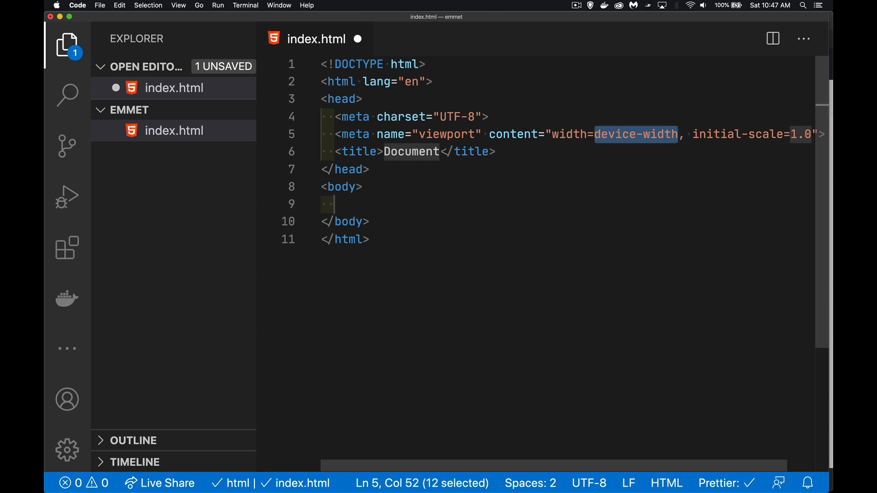
mouse_move(507, 101)
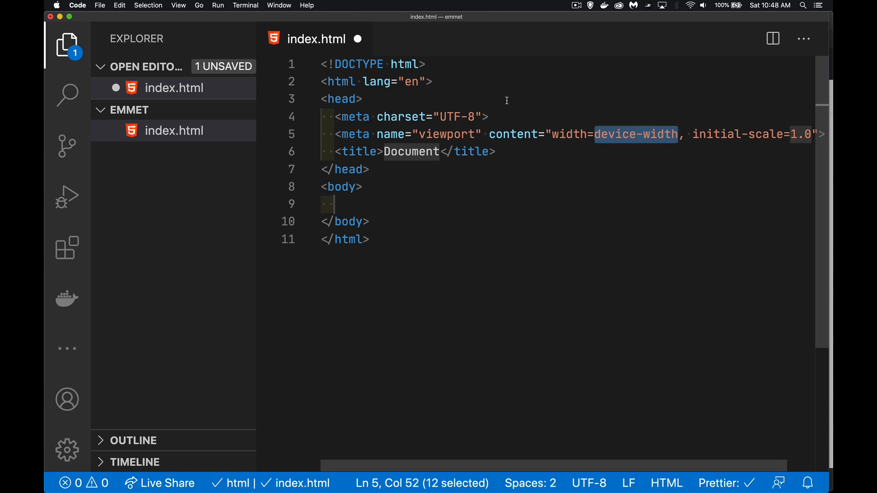
mouse_move(375, 218)
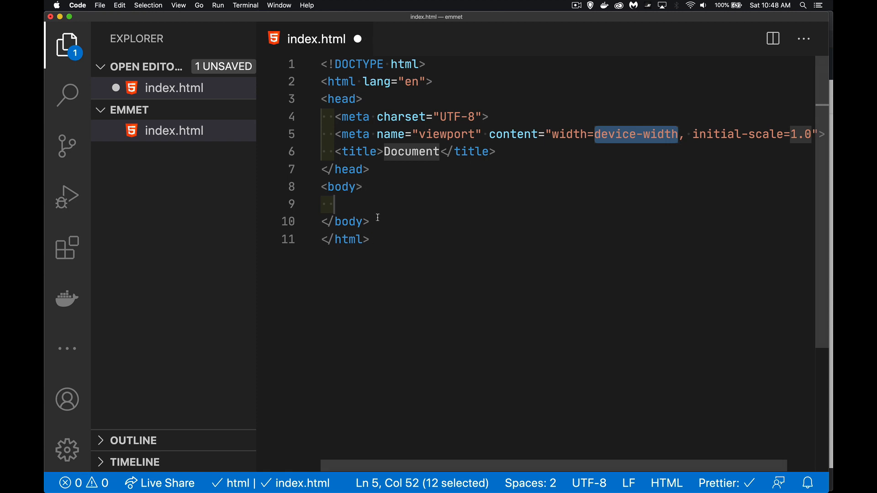
left_click(496, 152)
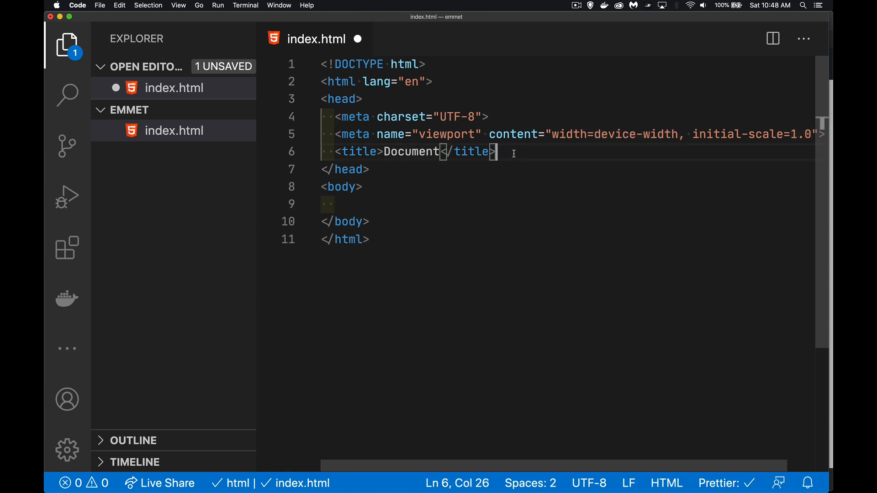
key("Return")
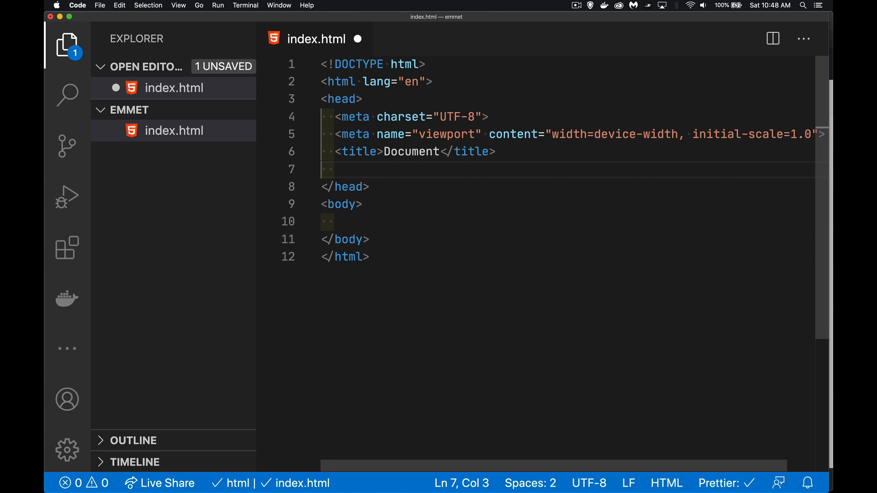
- Type the abbreviation link[rel=stylesheet][href="./css/main.css"] on the new head line
type("link")
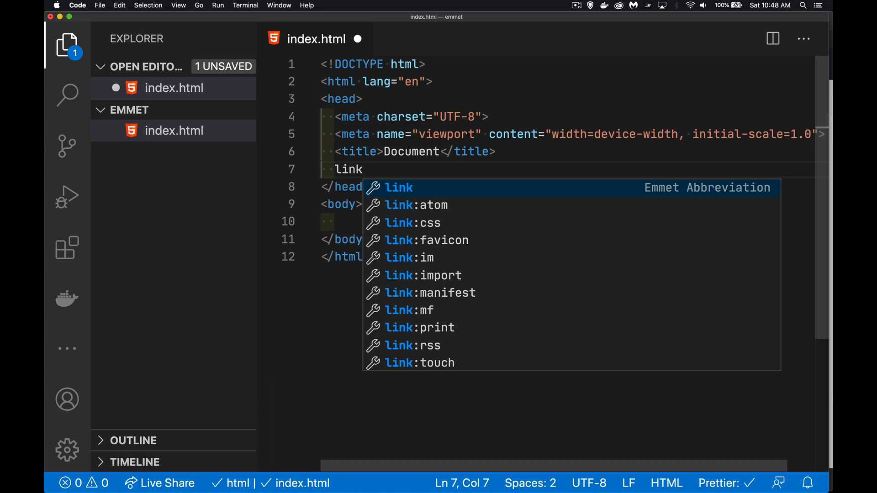
type("[")
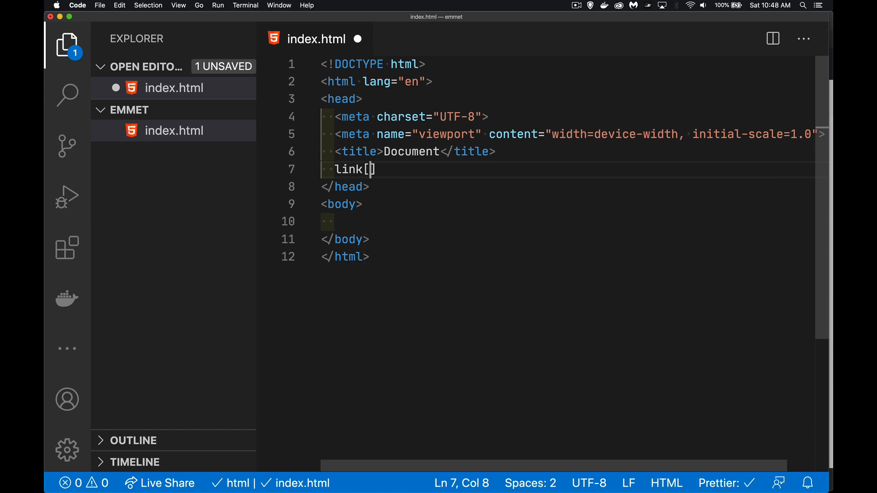
type("rel=s")
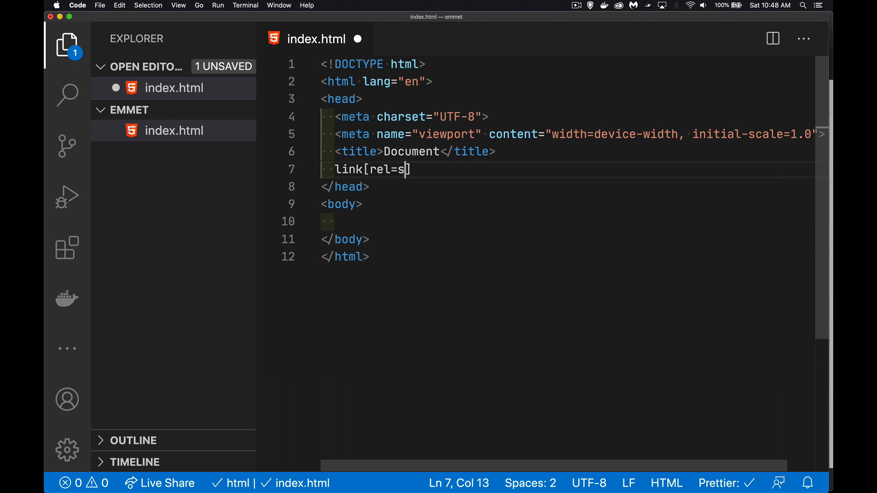
type("tylesheet")
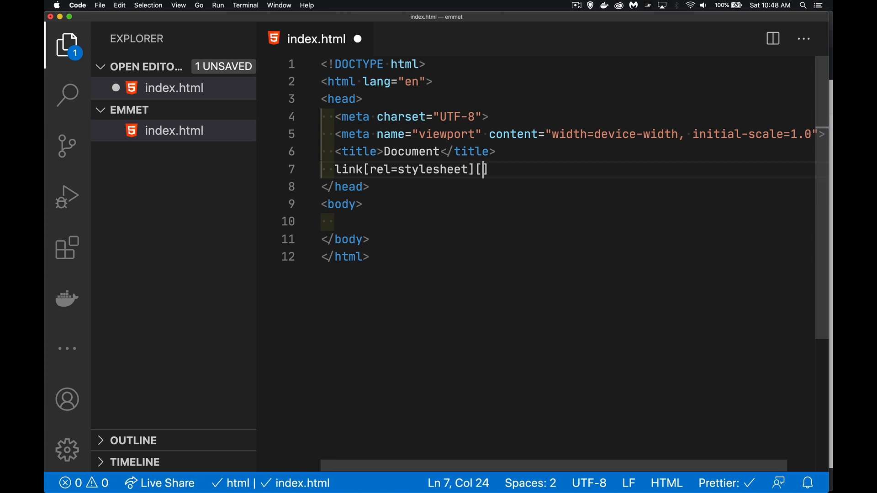
type("href=]")
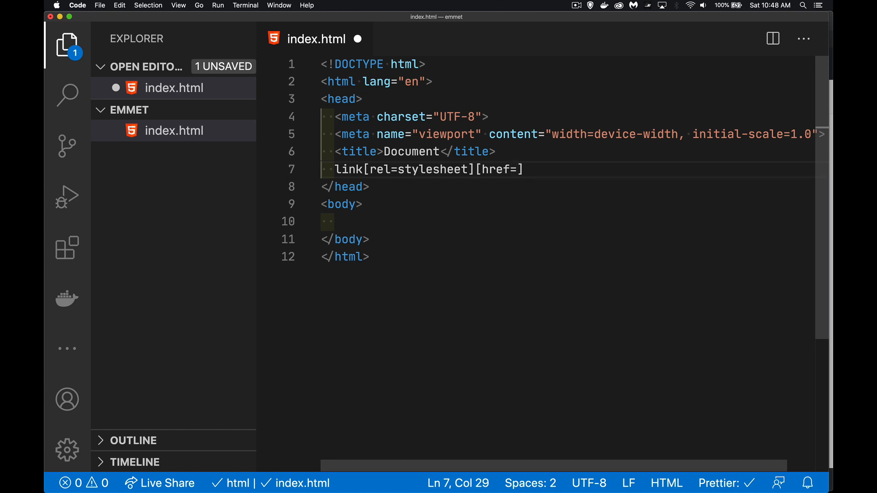
type("./\"")
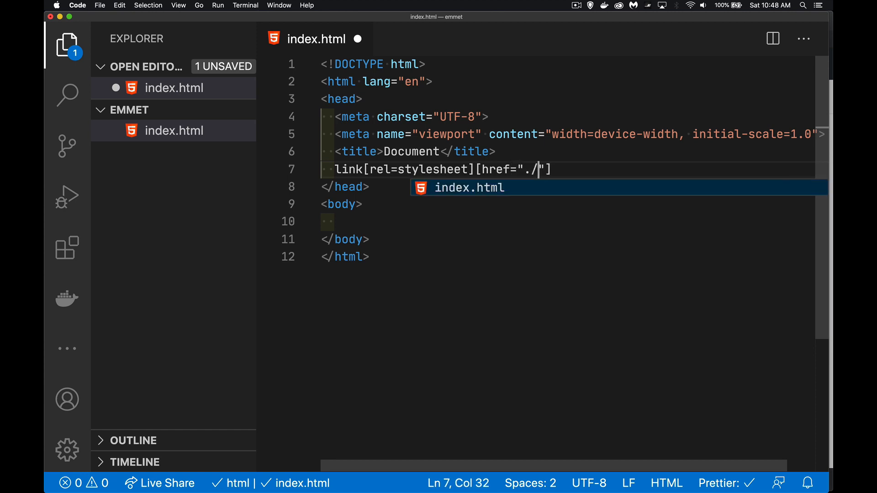
type("css")
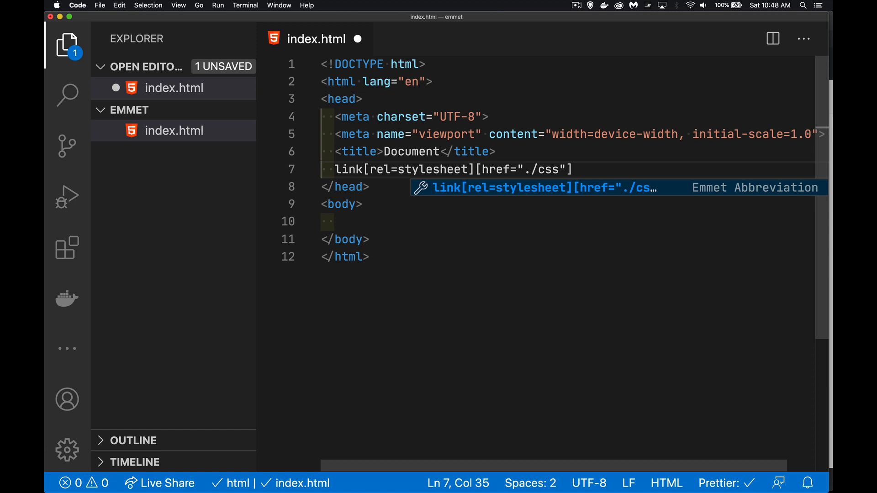
type("/")
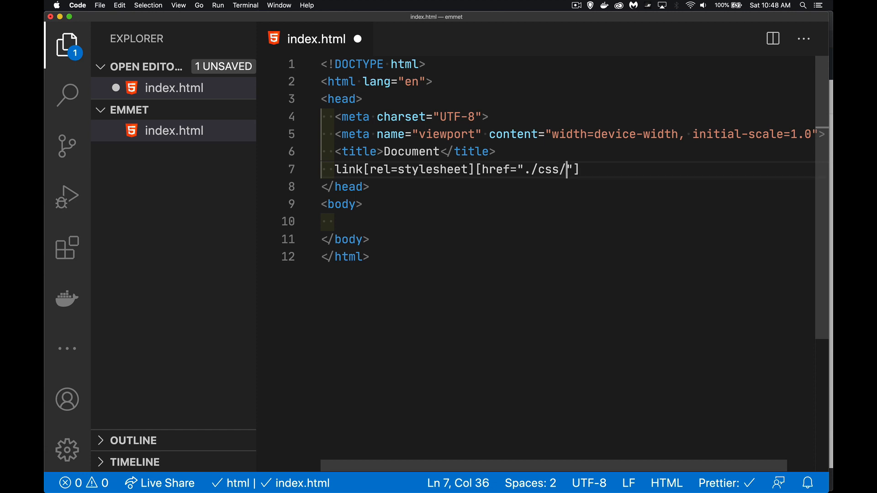
type("main.css")
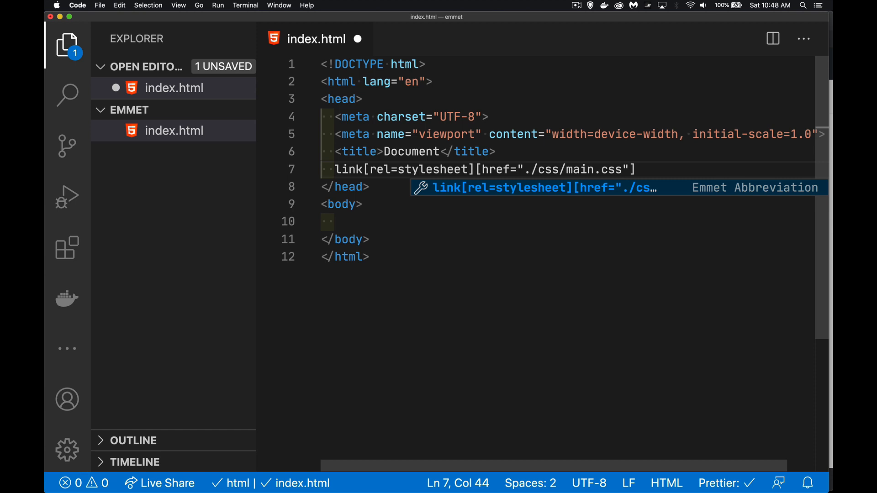
mouse_move(487, 192)
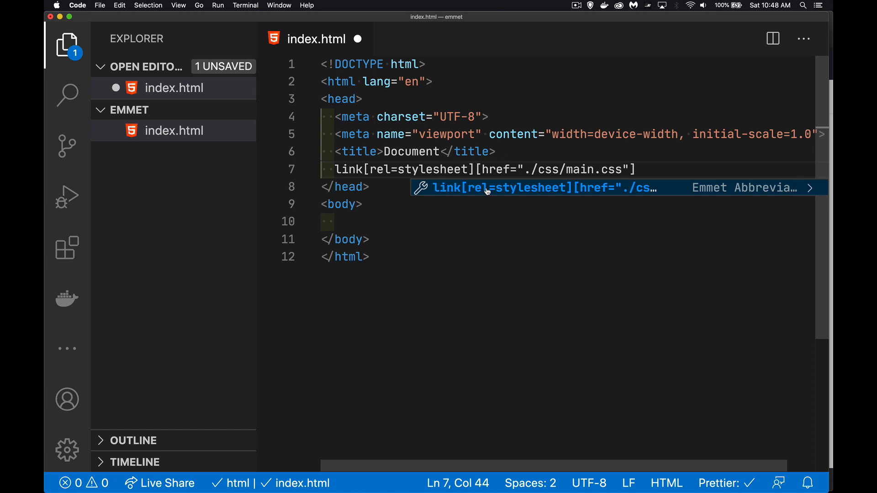
mouse_move(553, 190)
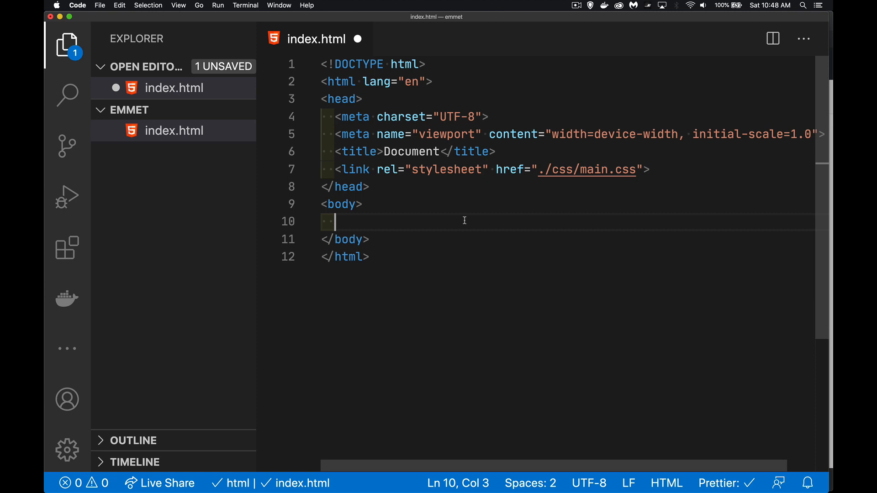
- Replace the stray p on the empty body line with the abbreviation nav
type("p>")
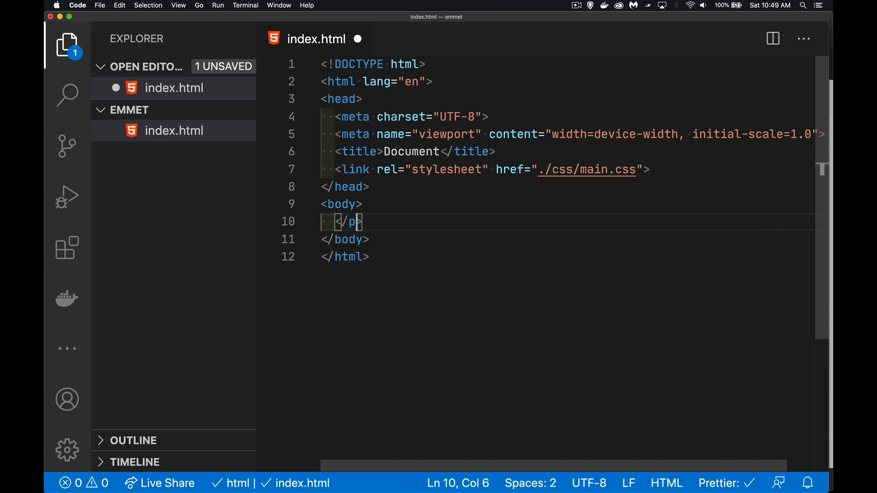
key("Backspace")
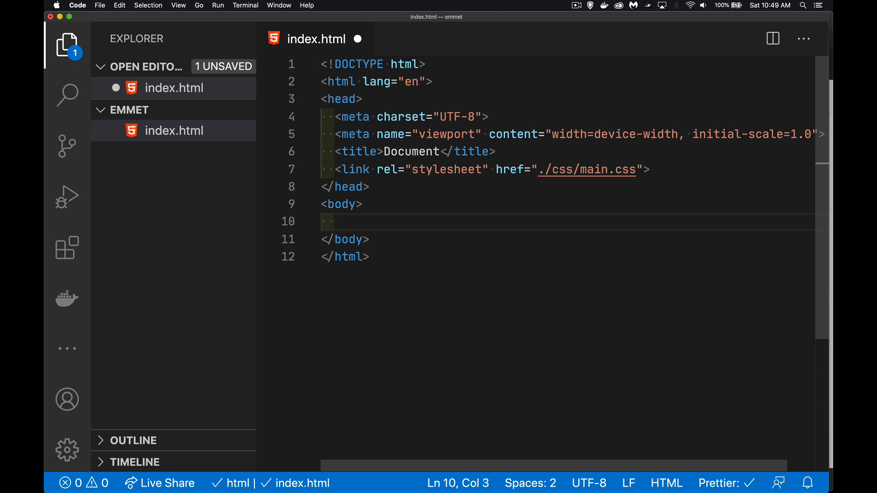
type("nav")
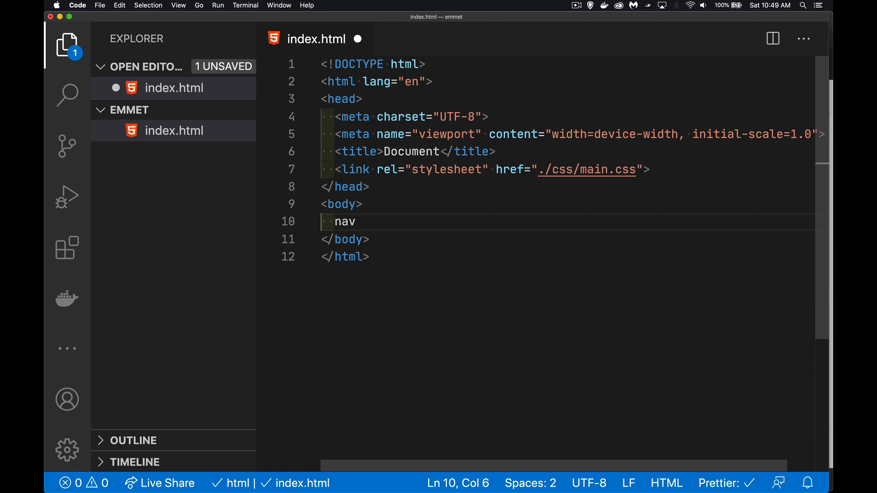
- Extend the abbreviation to nav#mainnav, correcting a mistyped letter
type("#")
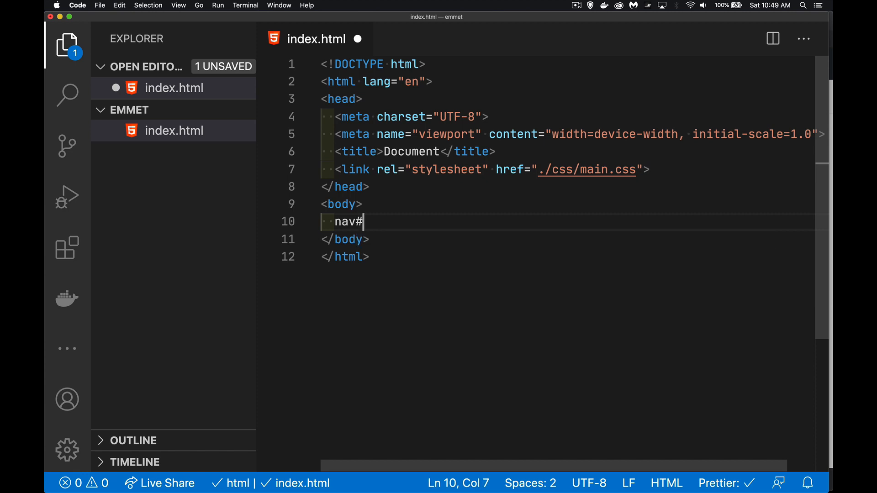
type("mainn")
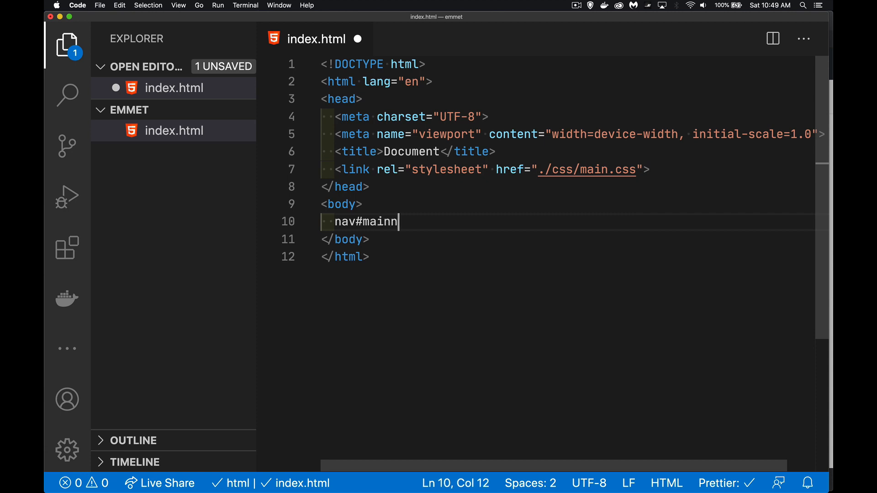
type("av")
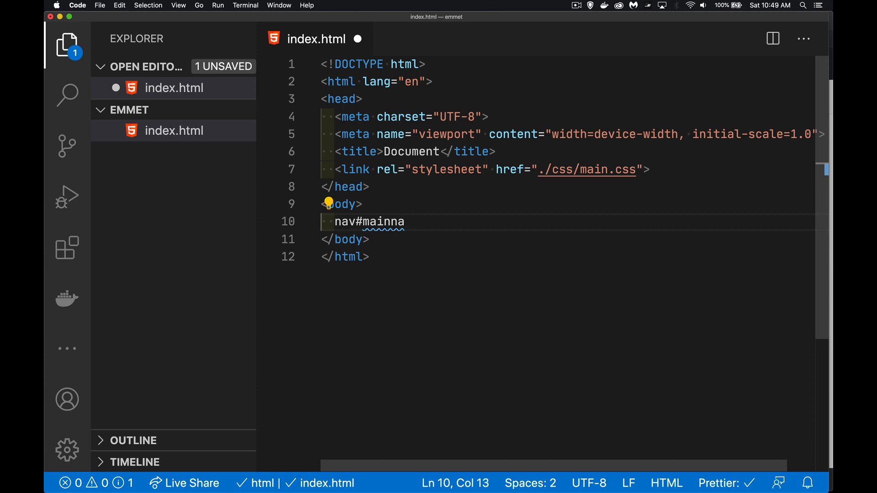
key("Backspace")
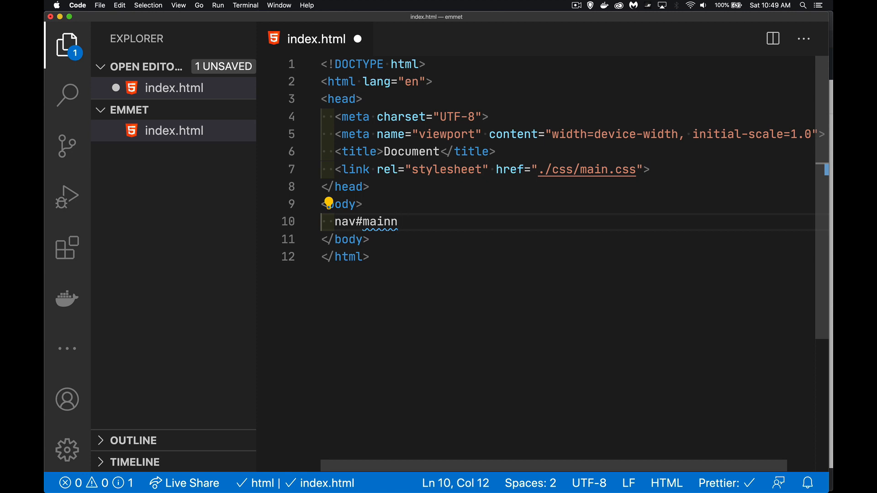
type("av")
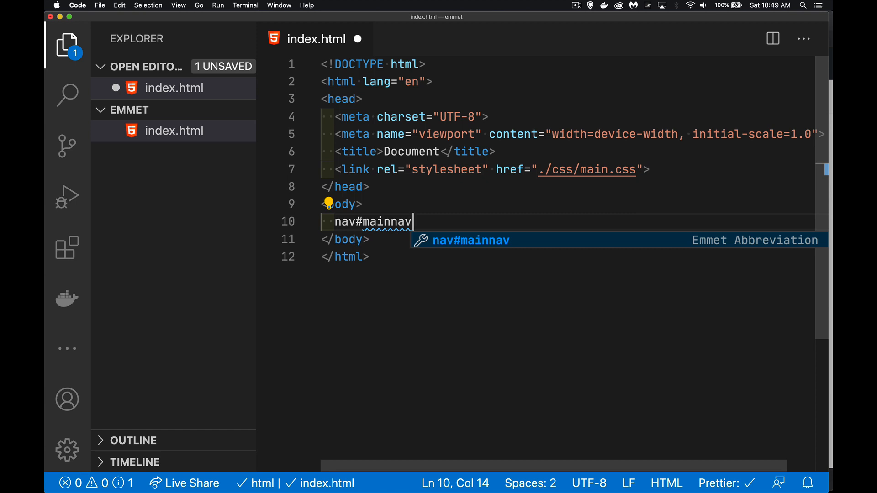
- Add role=navigation and aria-label "Main menu" attributes to the nav abbreviation
type("[o")
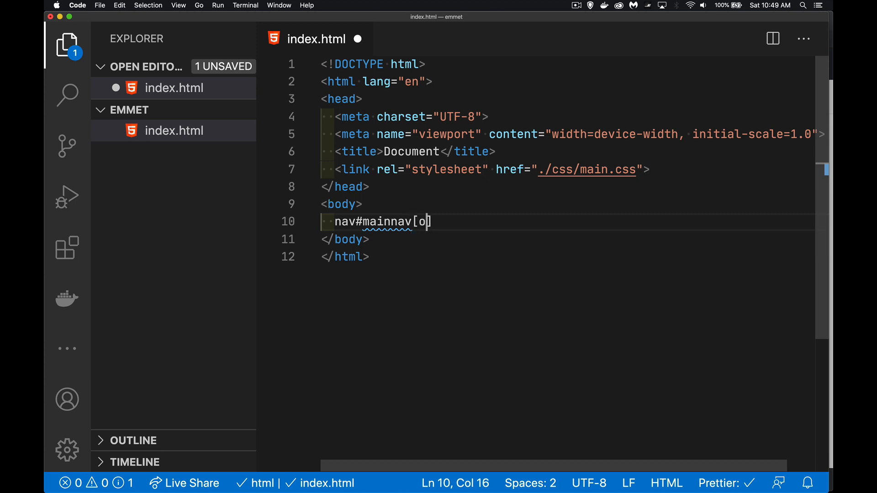
type("role=")
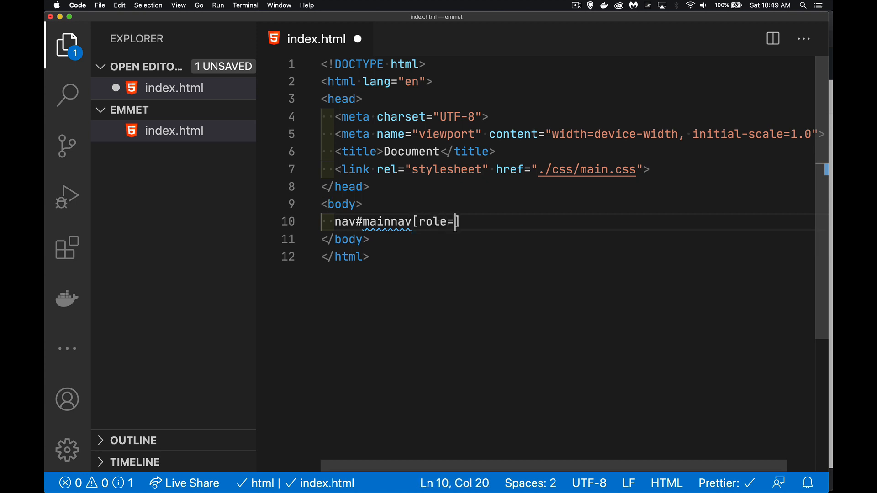
type("navi")
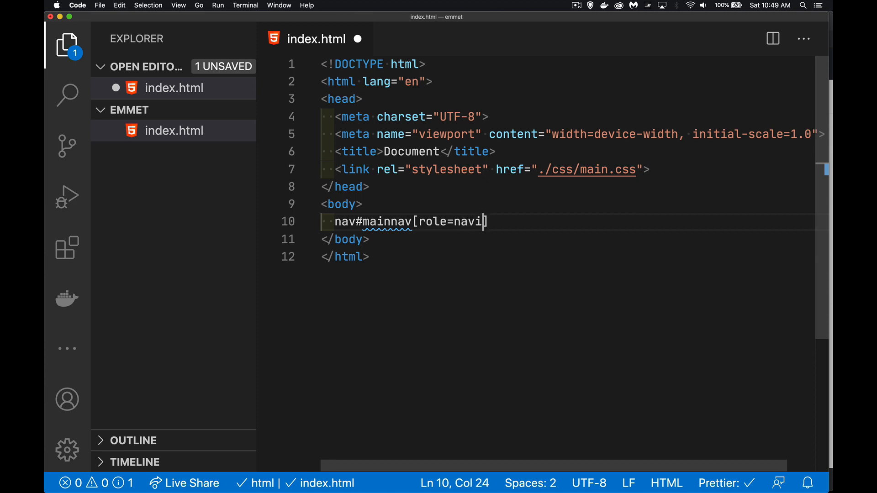
type("gation")
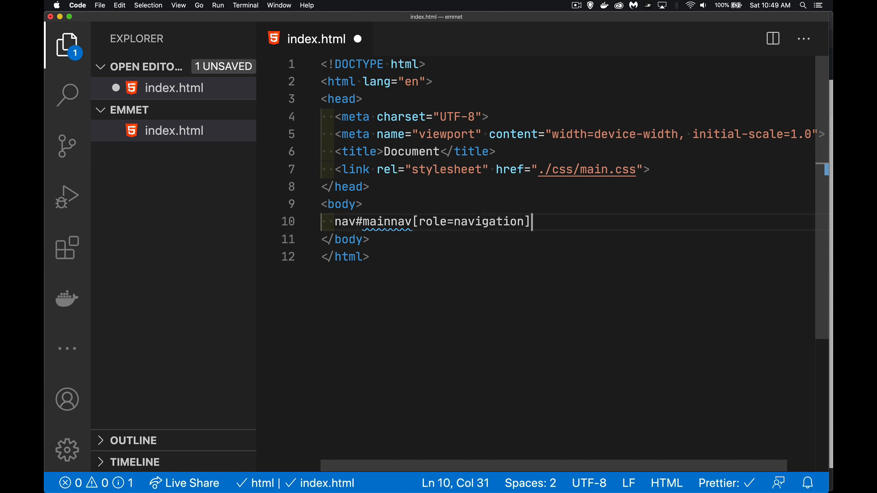
type("[aria-la")
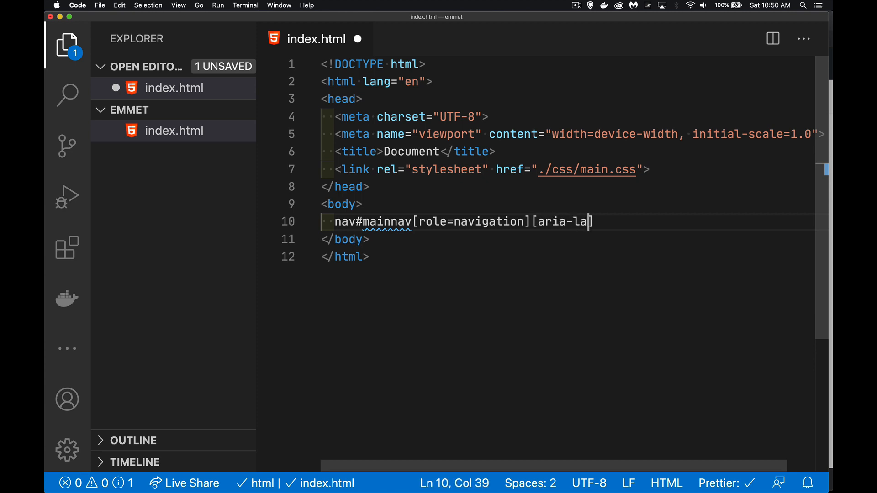
type("bel=")
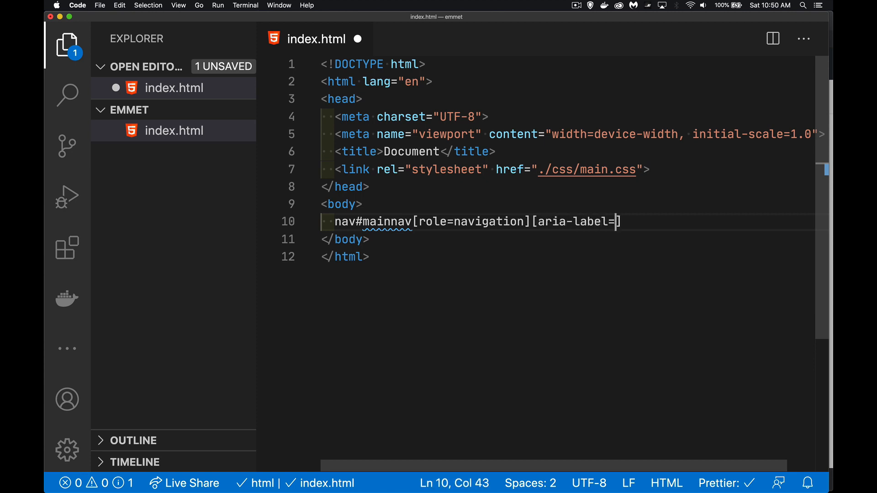
type("\"M")
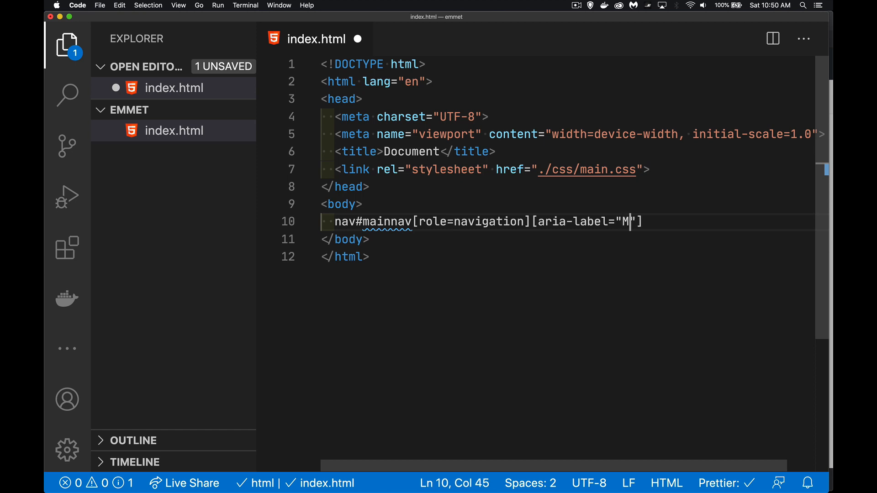
type("ain menu")
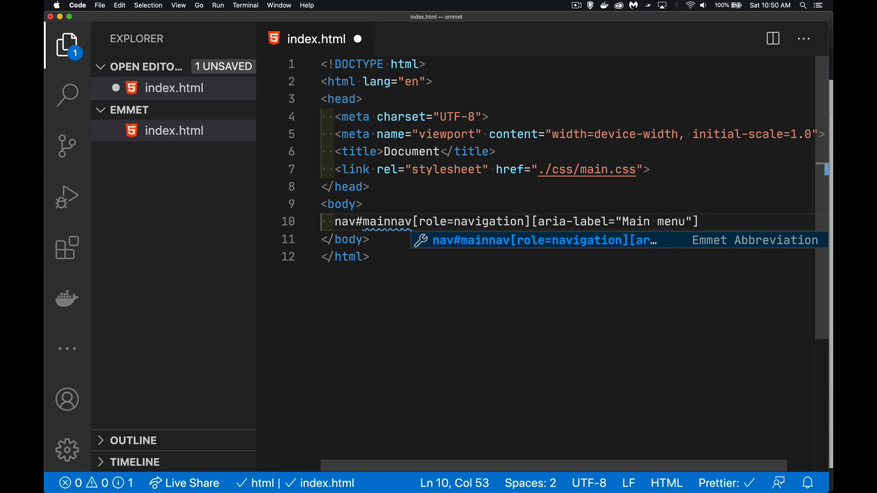
mouse_move(687, 212)
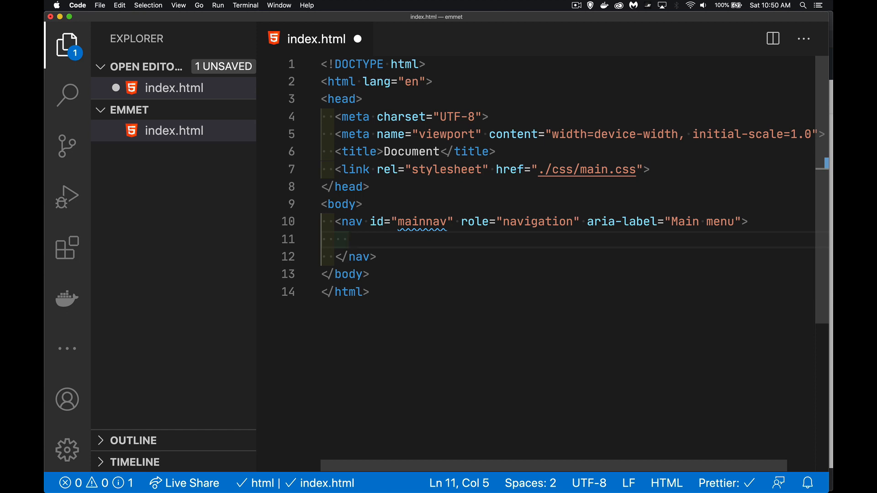
- Type the abbreviation ul.nav>li*5>a[href=#]>{} inside the nav element
type("ul")
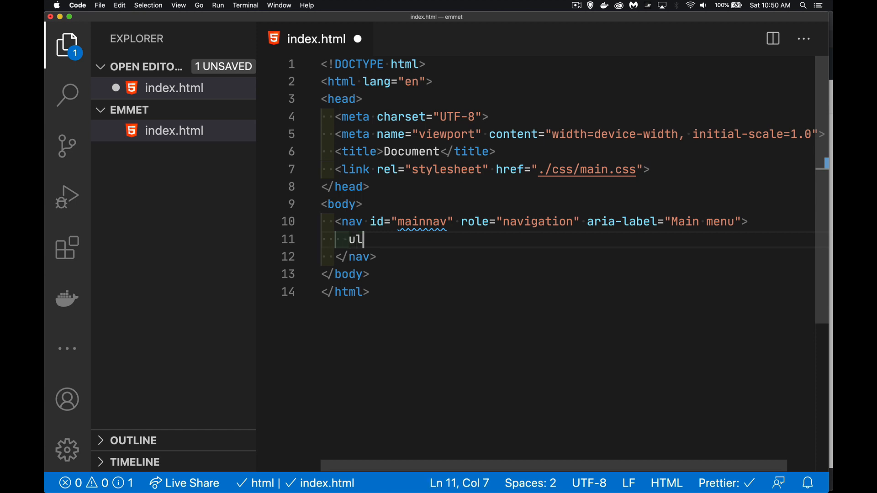
type(">")
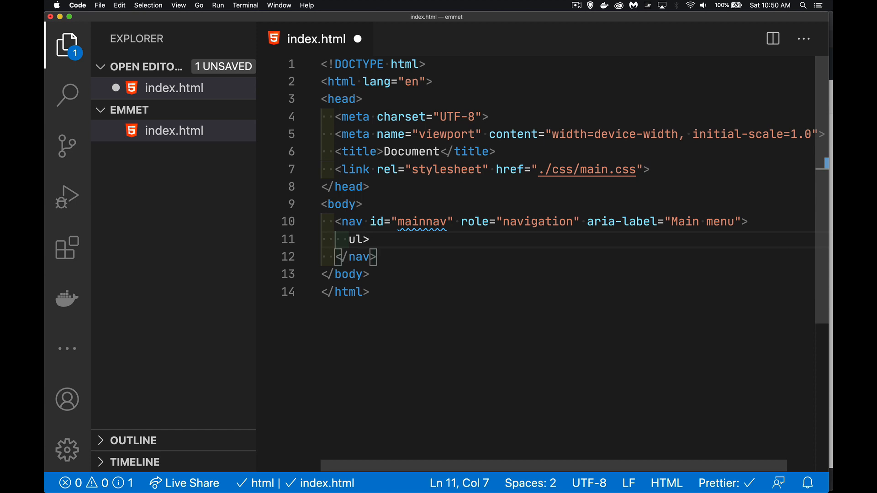
type(".nav")
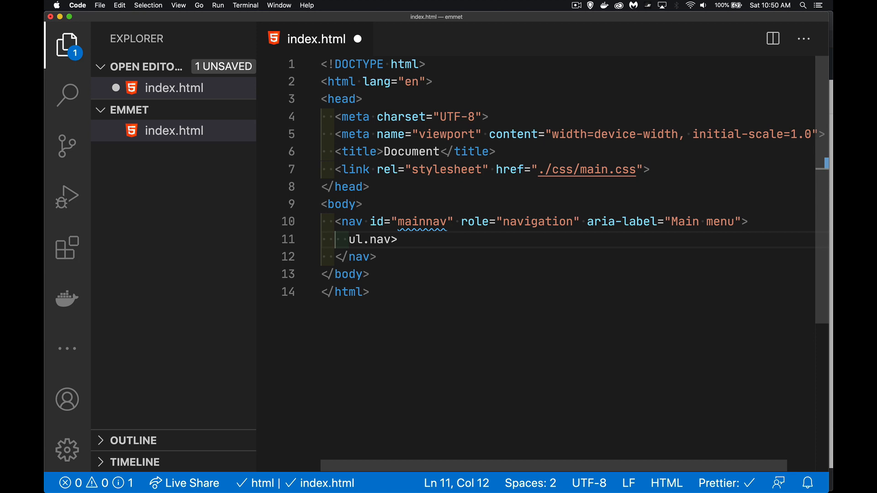
type("l")
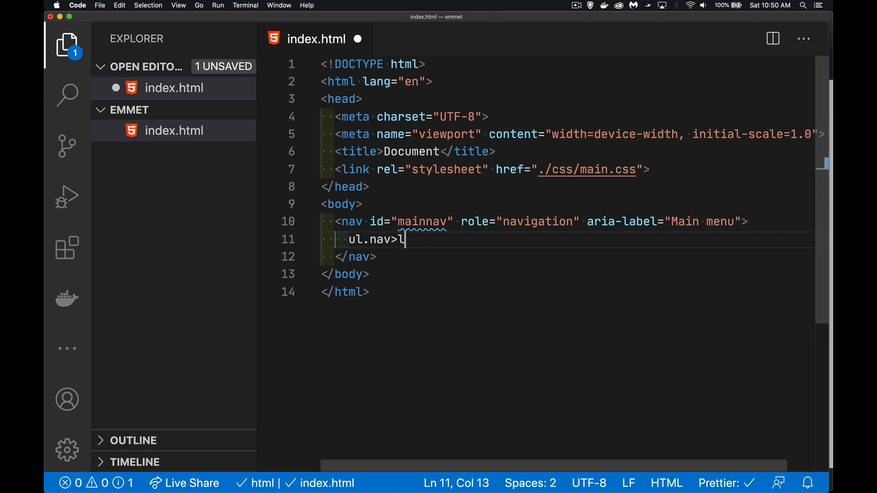
type("i*5>")
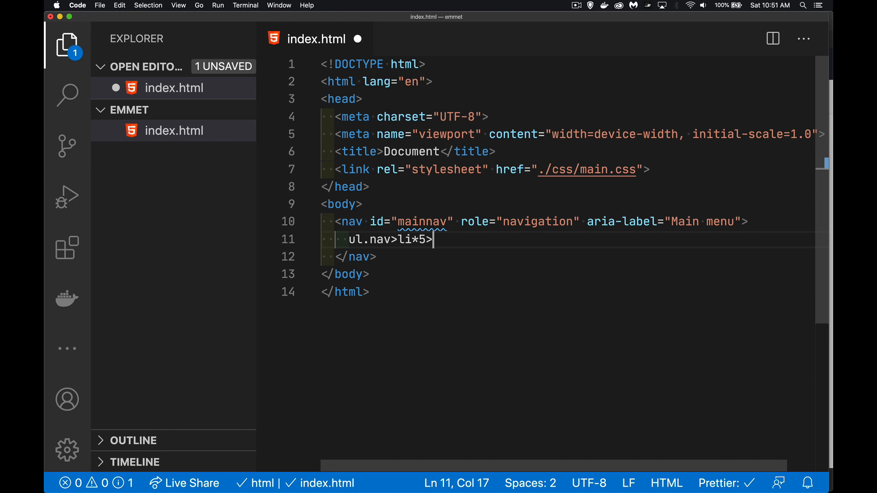
type("a[href]")
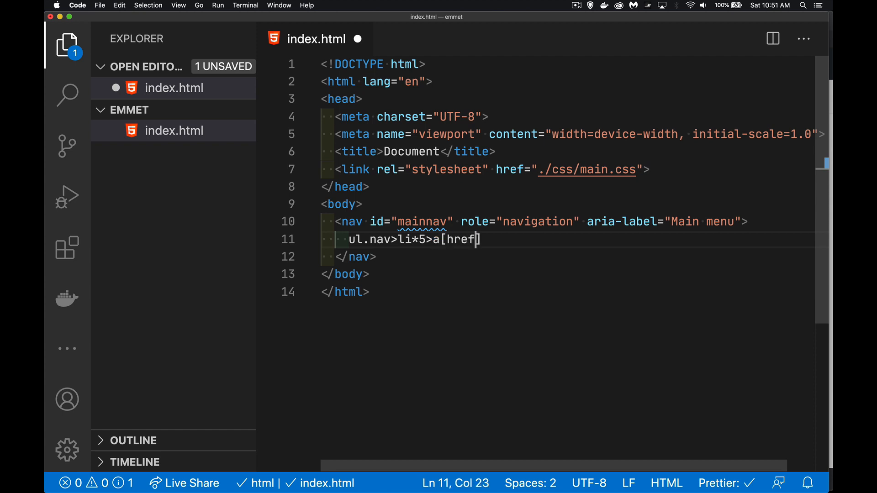
type("=#]")
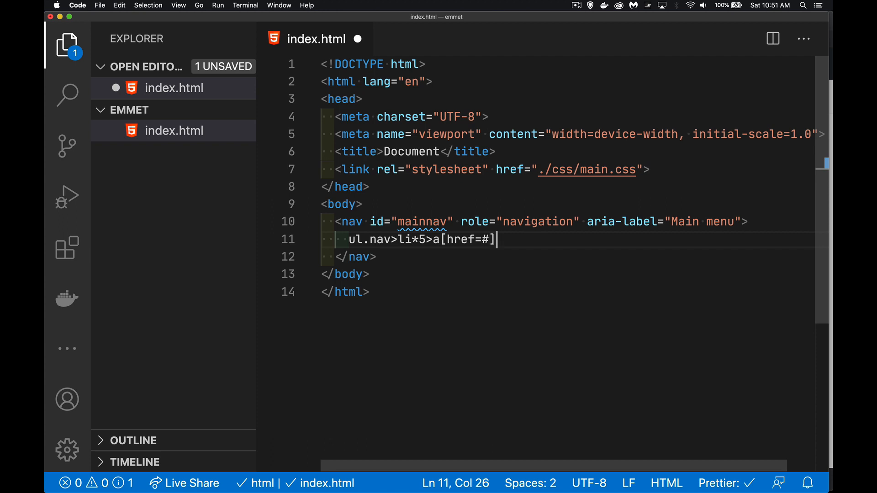
type(">")
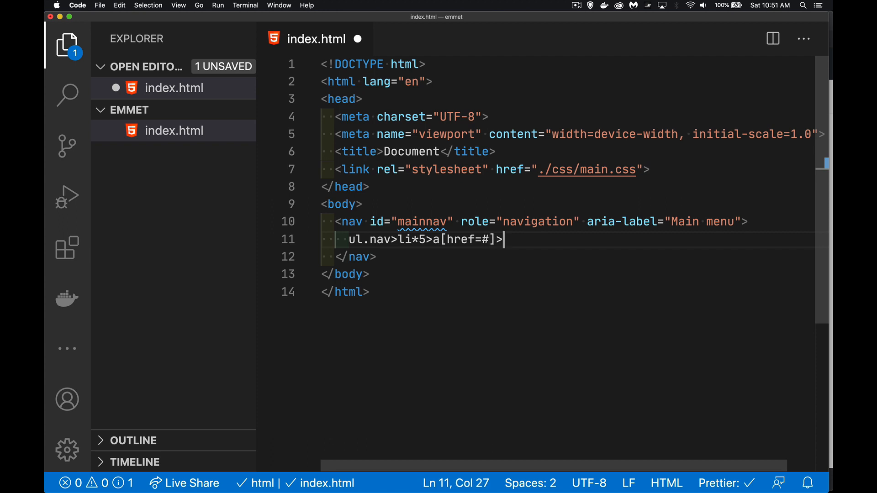
type("{}")
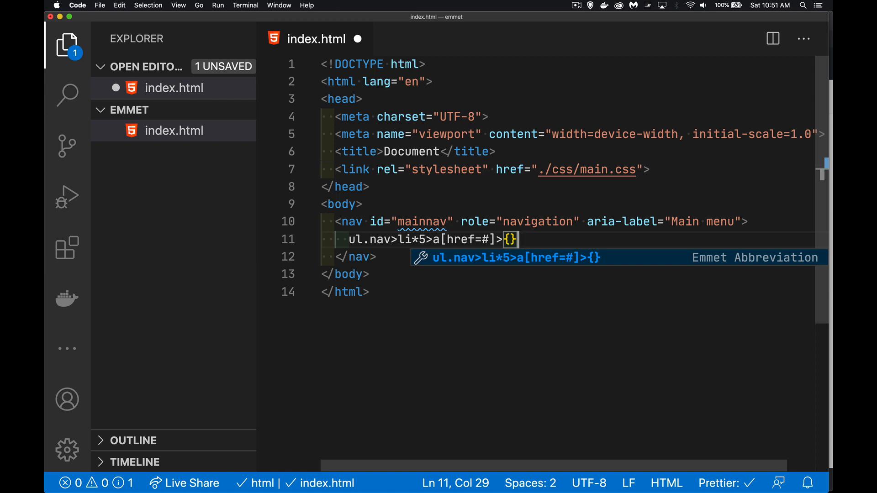
- Fill the link braces with Link $ so labels number automatically
type("Link")
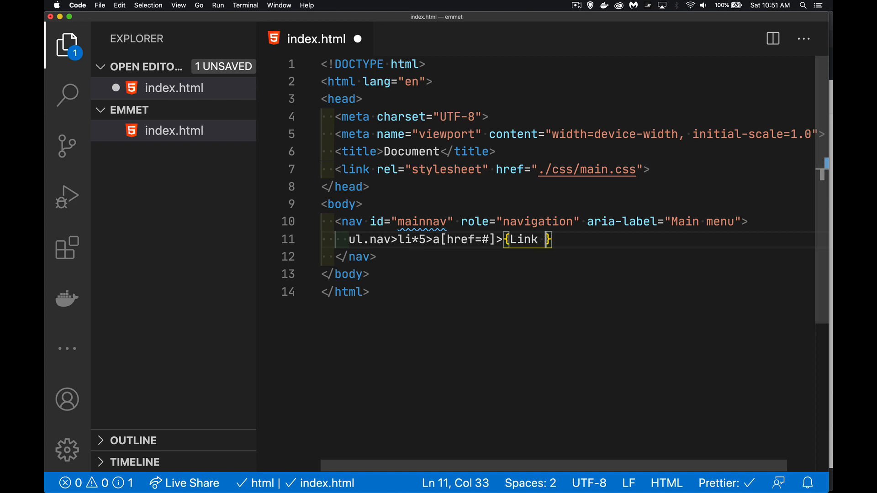
type("$")
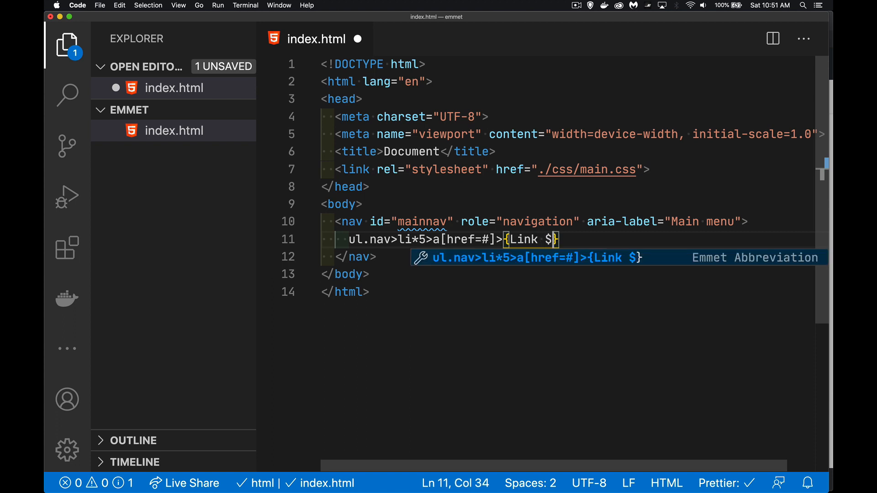
mouse_move(575, 168)
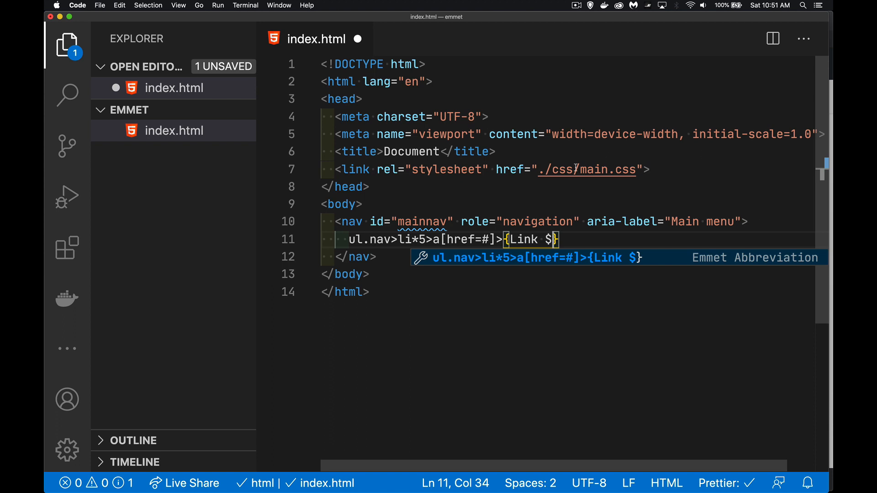
mouse_move(404, 242)
type(".")
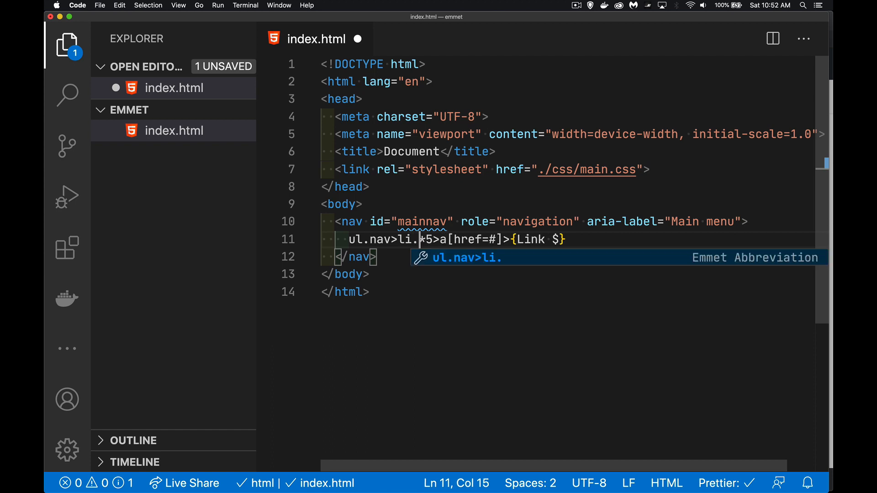
- Add the navlink class to list items and expand into links Link 1 through Link 5
type("navlink")
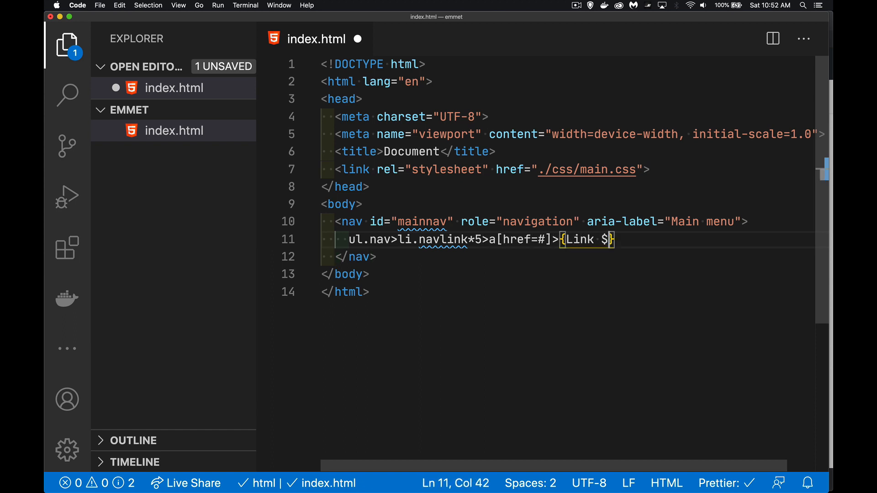
type("{")
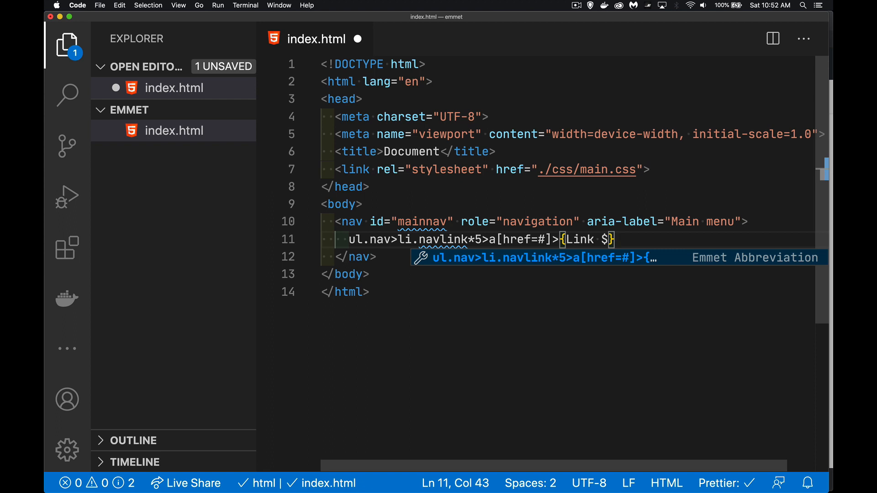
key("Tab")
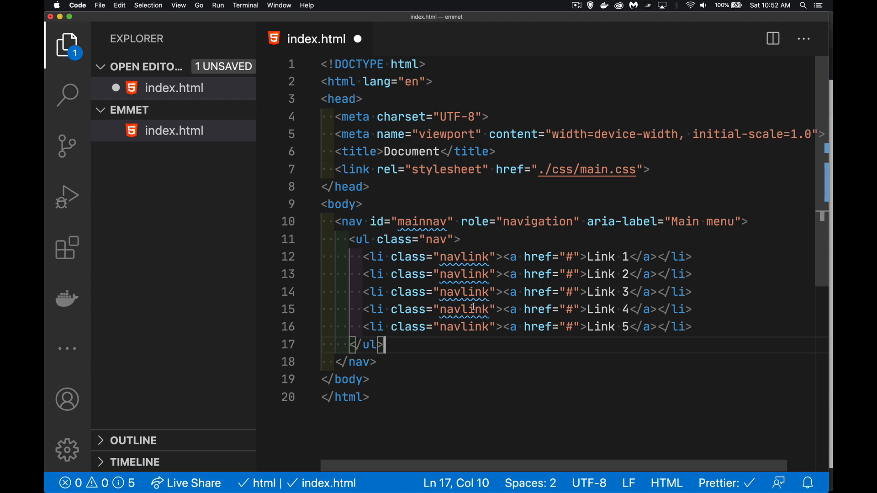
mouse_move(390, 357)
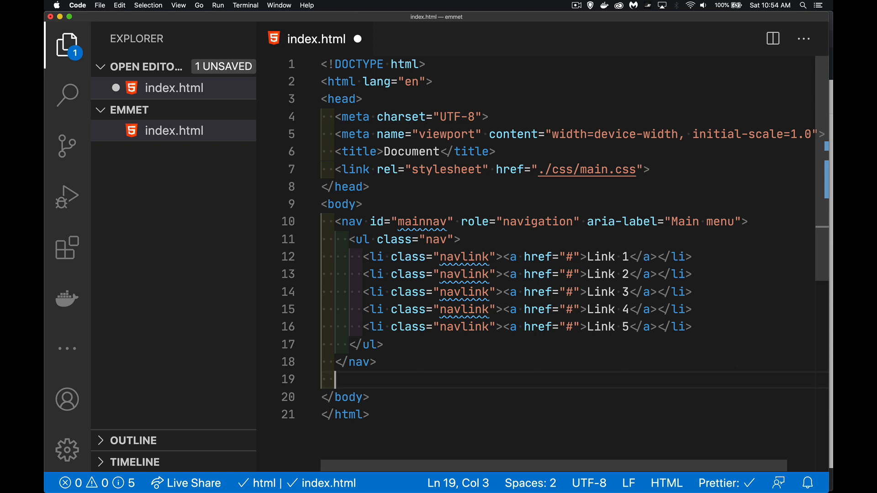
- Type header[role="banner"]> on the line below the closing nav tag
type("head")
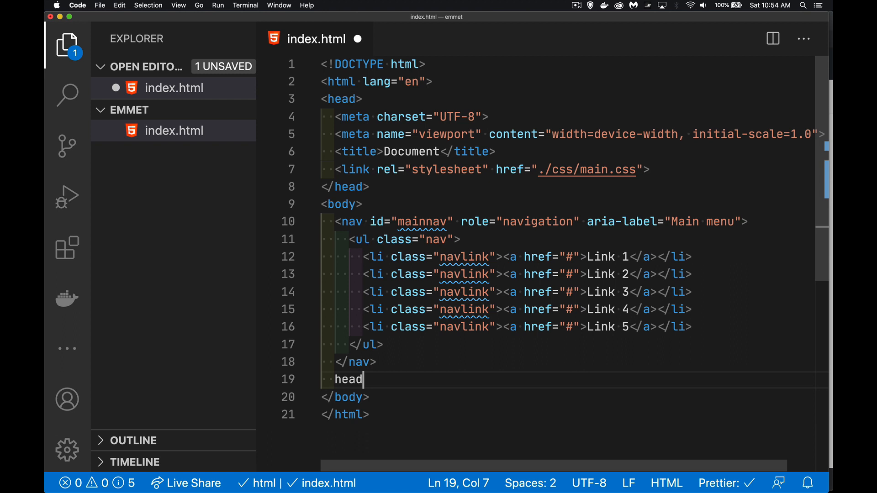
type("er[")
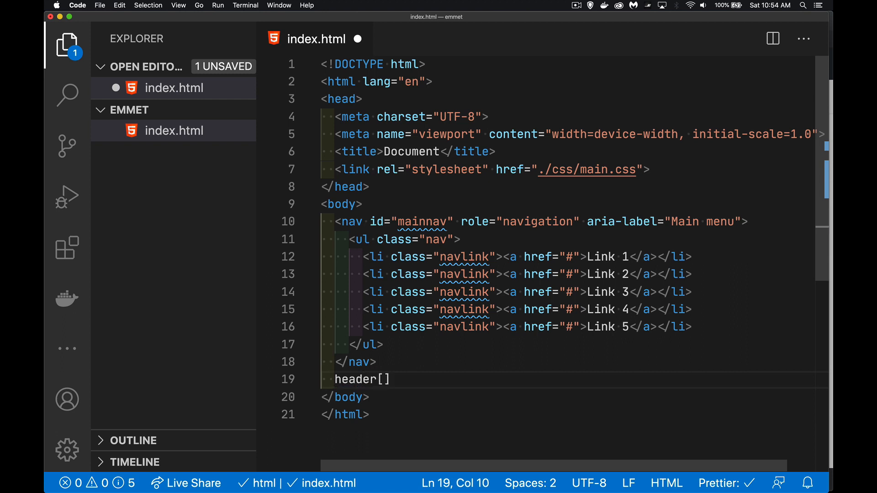
type("role=")
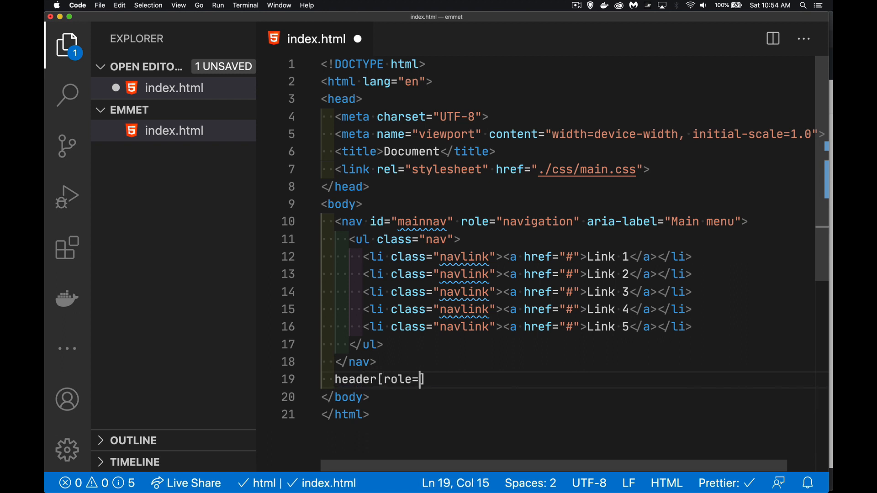
type("\"bann")
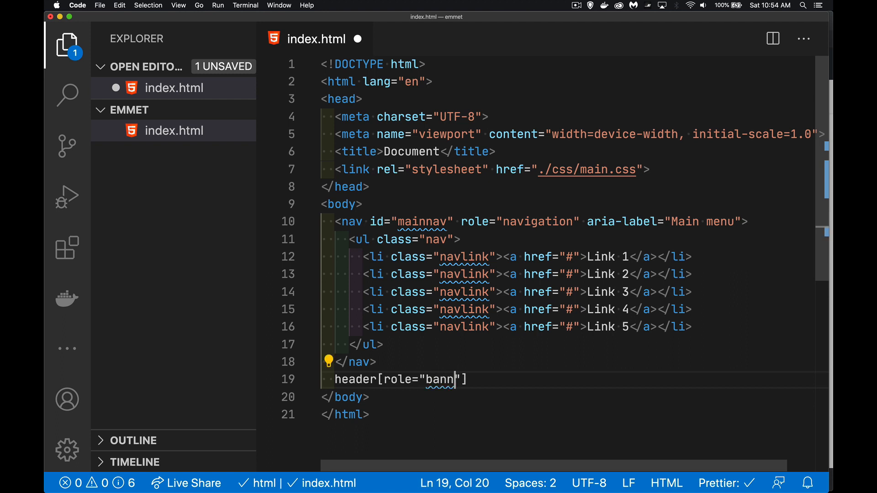
type("er")
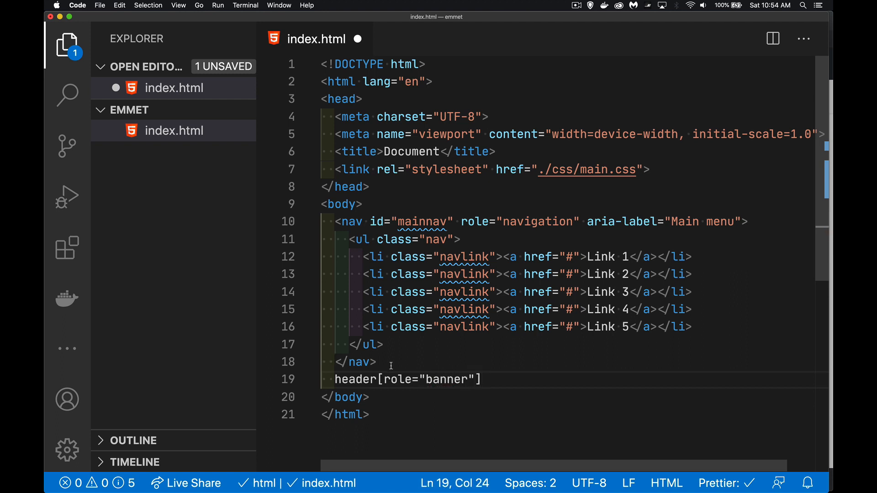
mouse_move(465, 362)
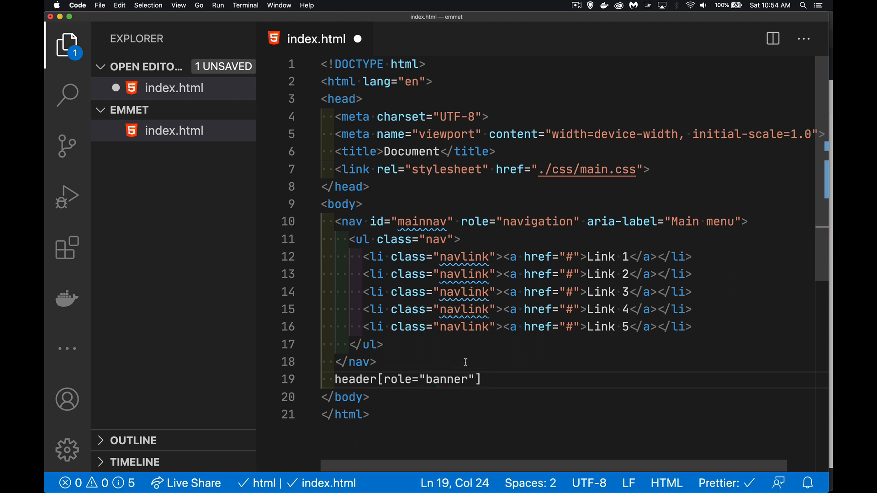
mouse_move(455, 362)
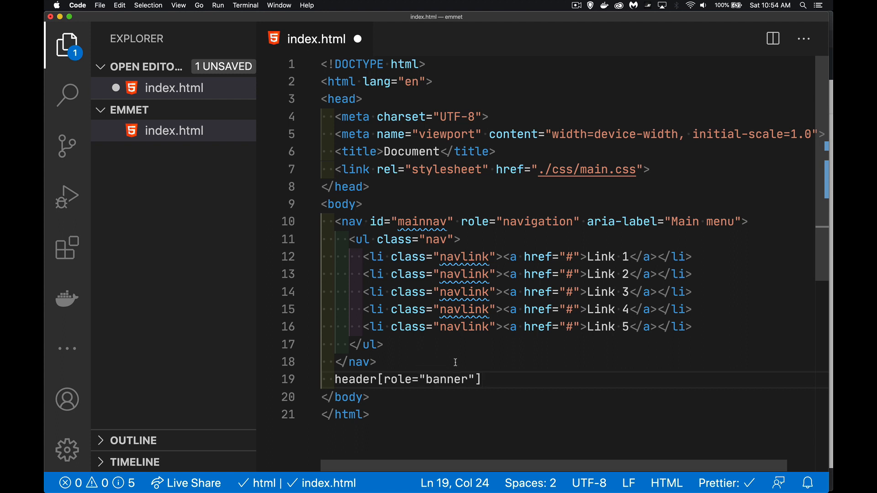
mouse_move(461, 365)
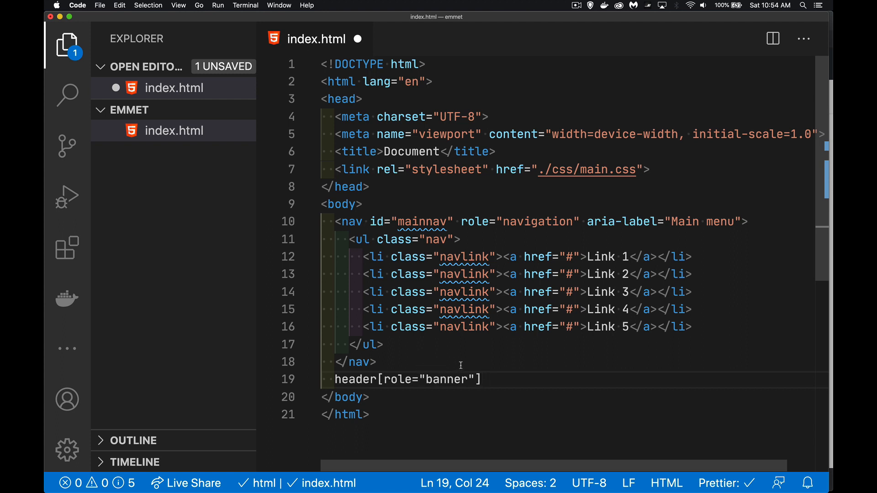
mouse_move(453, 389)
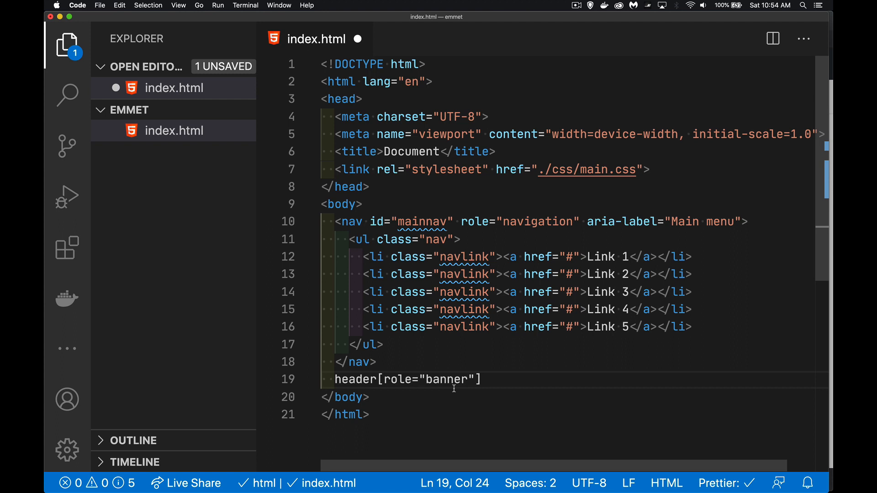
mouse_move(441, 395)
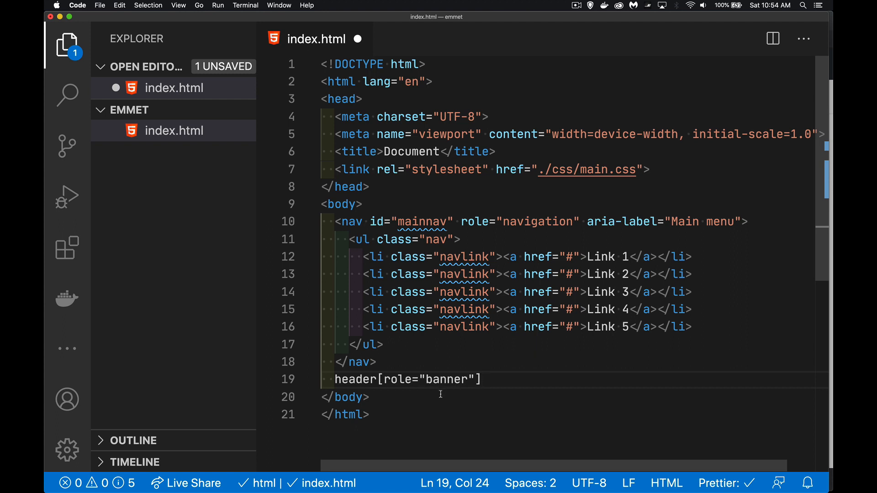
type(">")
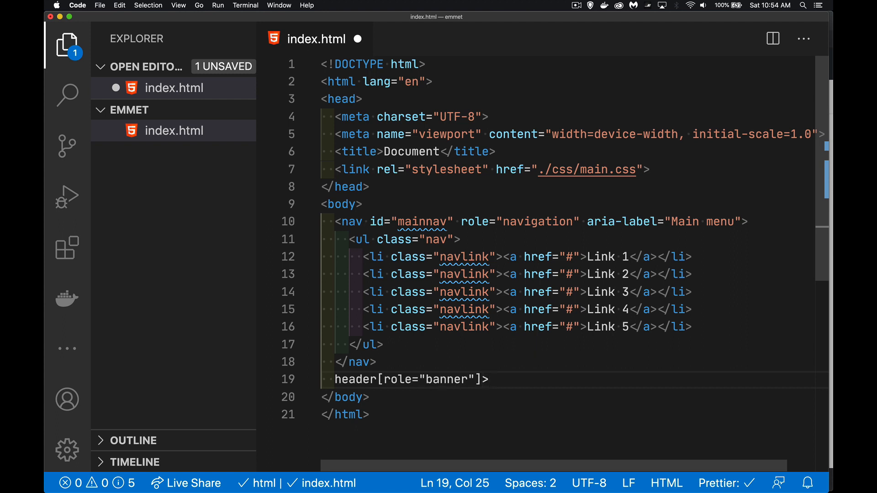
- Complete the header abbreviation with an h1 "Web site" and an h2 "sub title"
type("(")
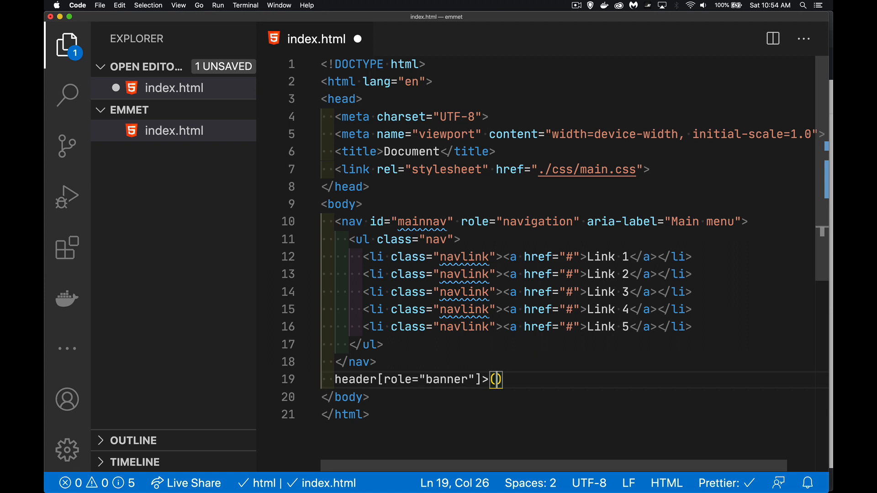
type("h1")
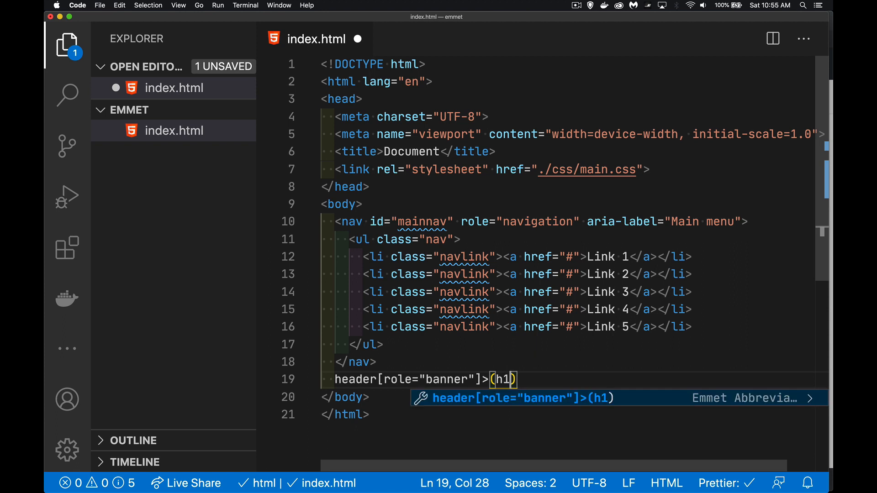
type("{}")
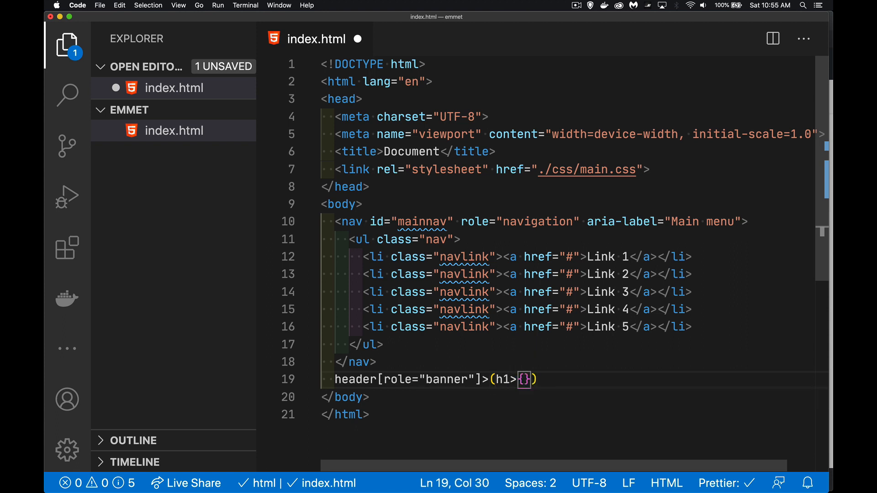
type("Web site")
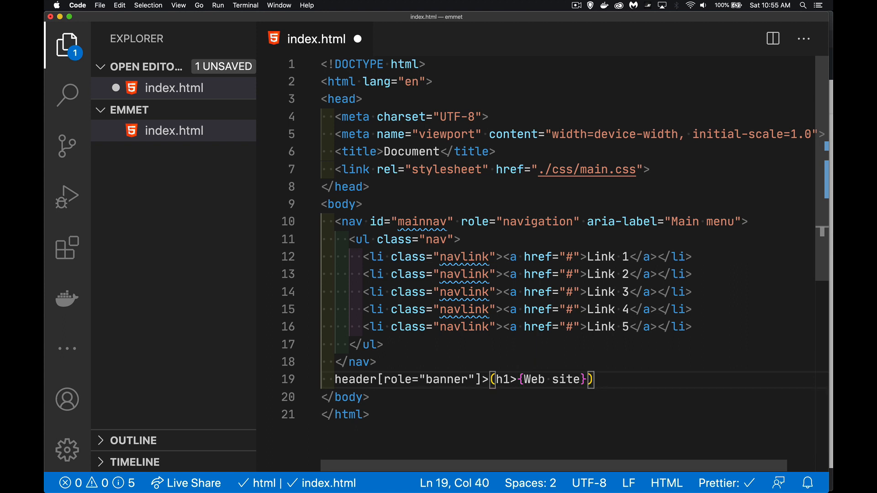
type("+")
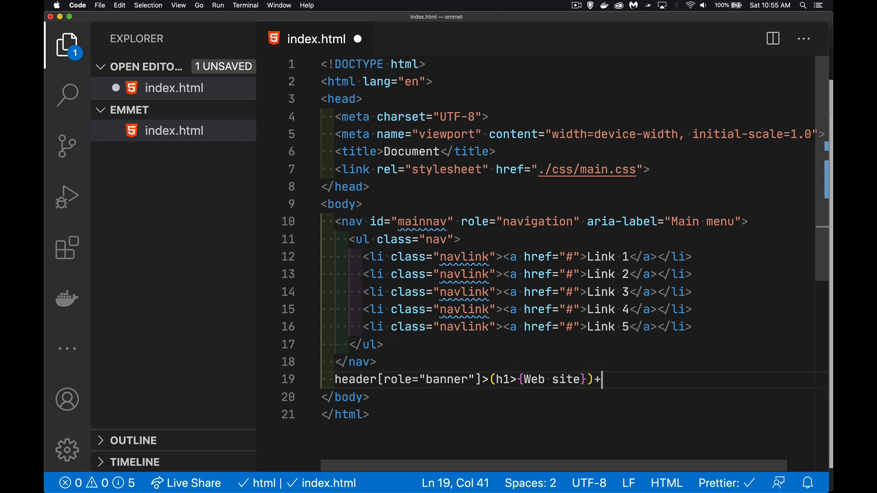
mouse_move(468, 393)
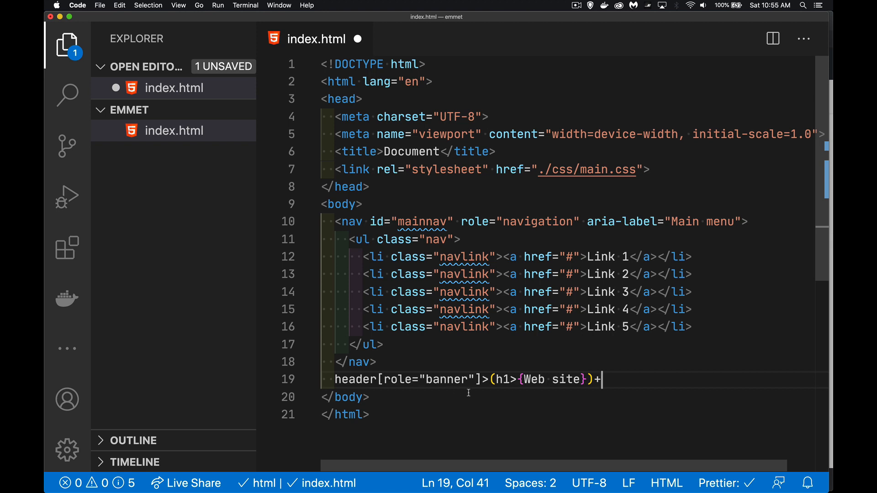
mouse_move(567, 393)
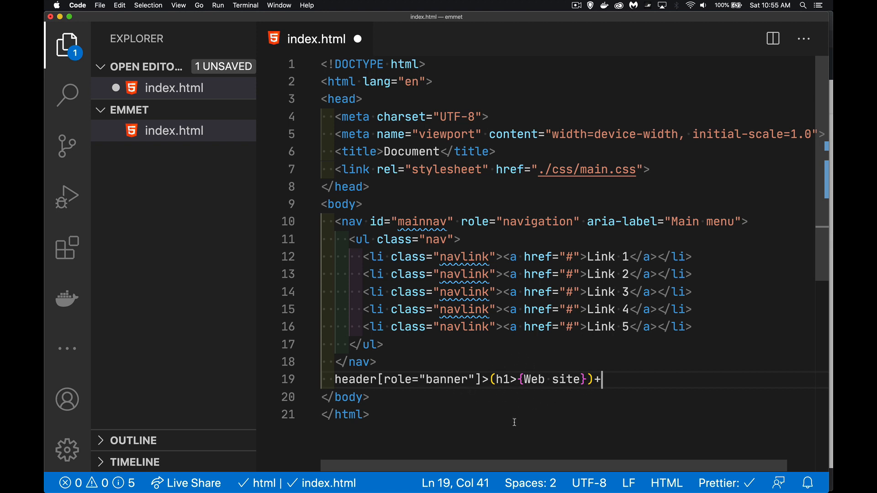
type("h2")
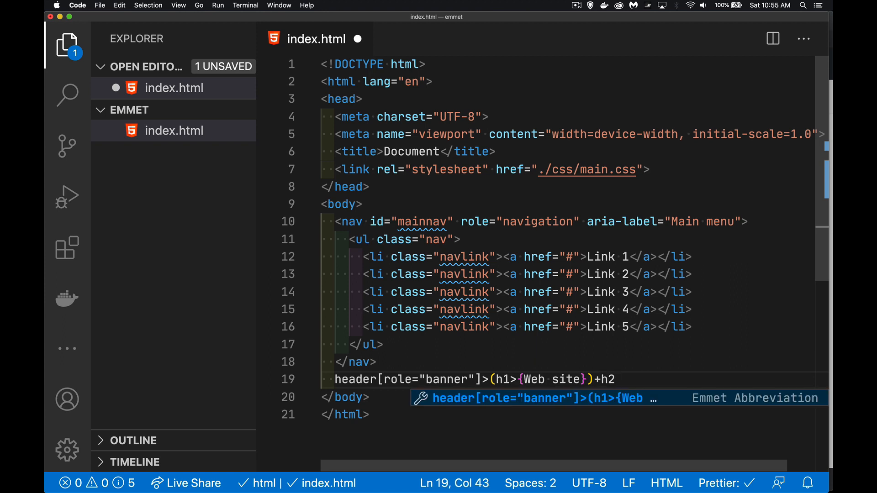
type(">{}")
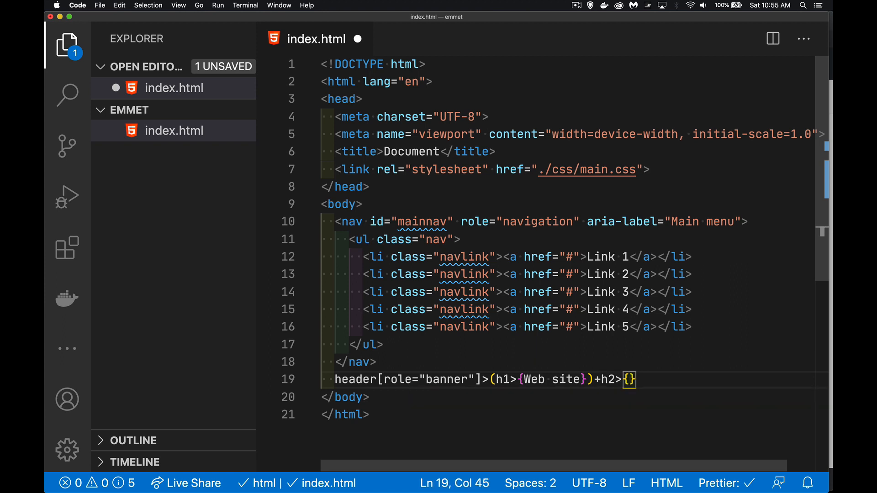
type("sub title</h2>")
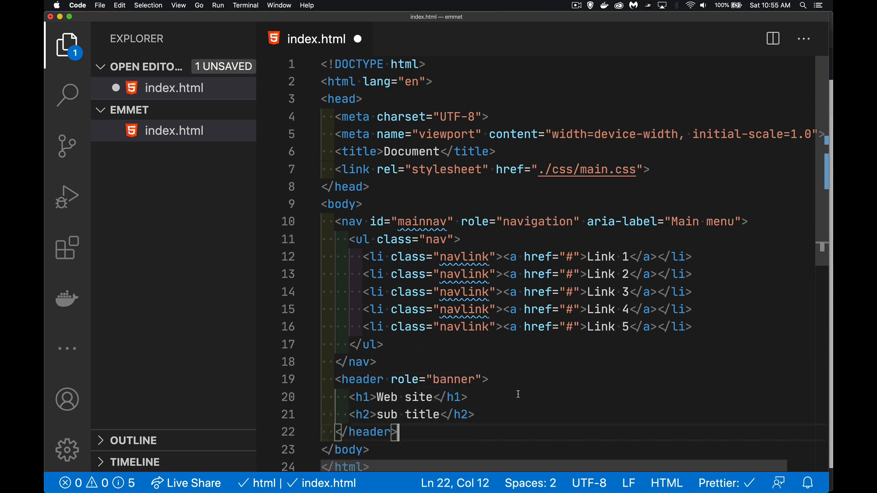
- Start a new line after the header and type main[role="main"].content
scroll("down", 3)
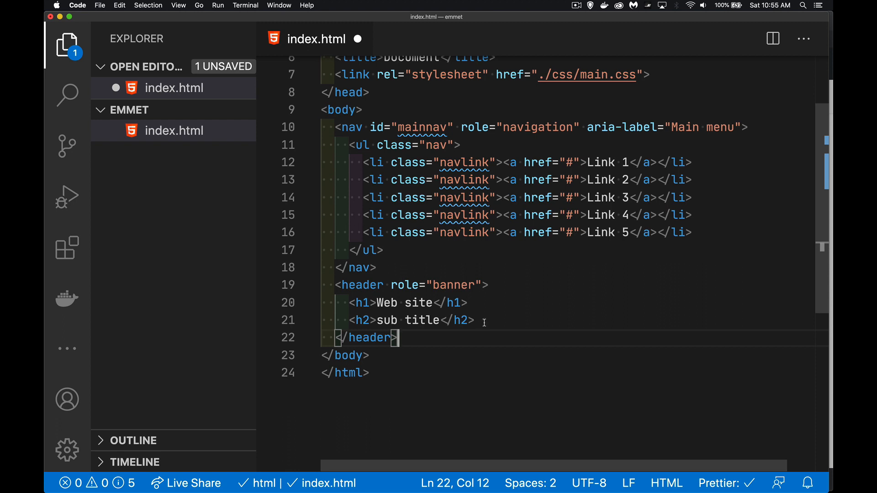
key("enter")
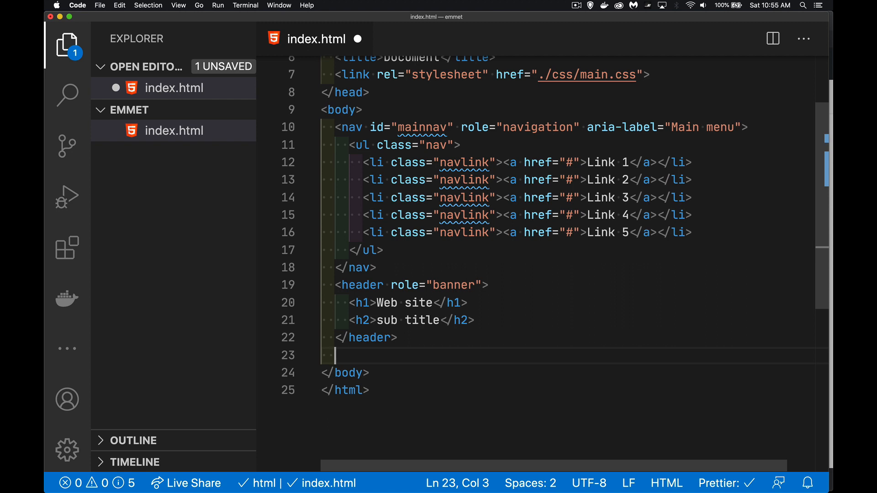
type("main")
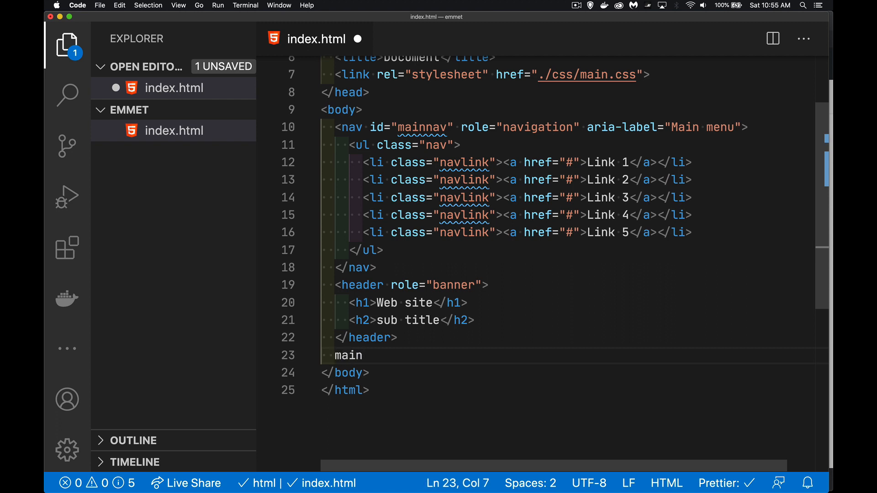
type("[rel]")
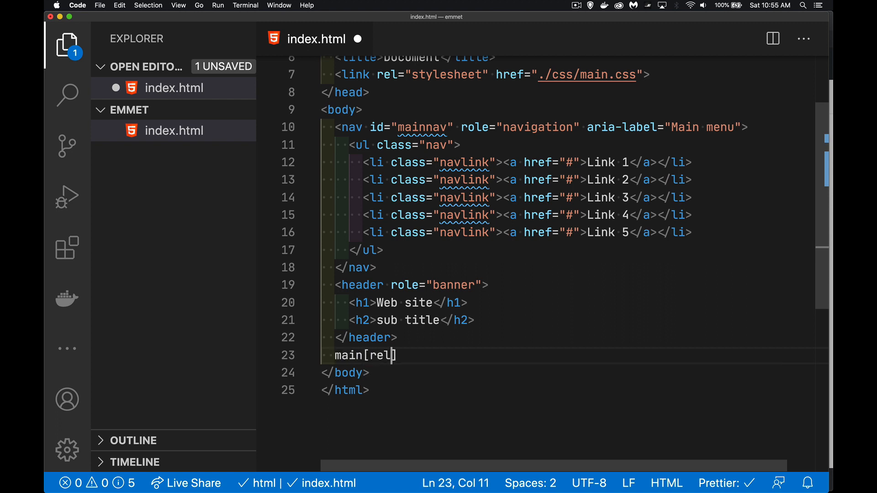
type("ole=")
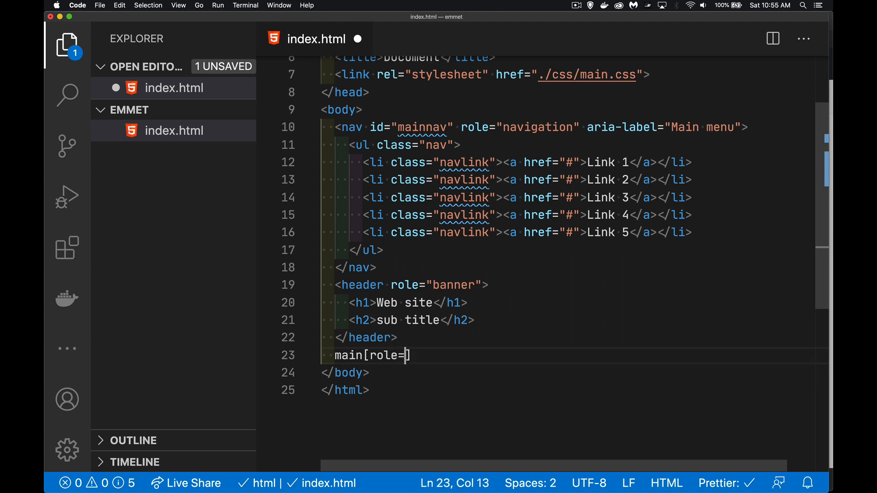
type("\"main\"]")
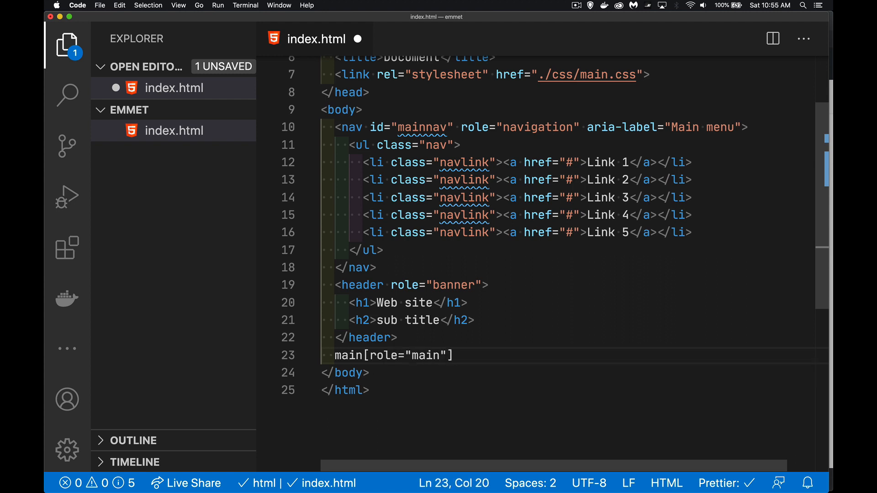
type(".")
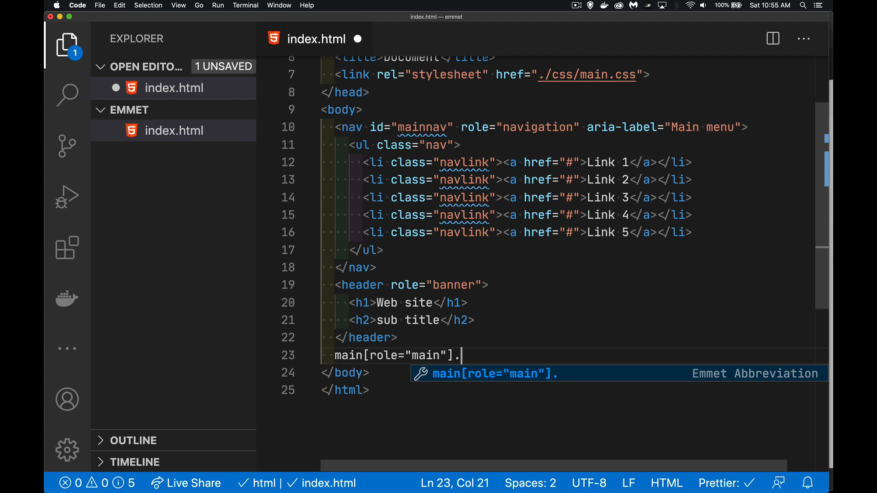
type("content")
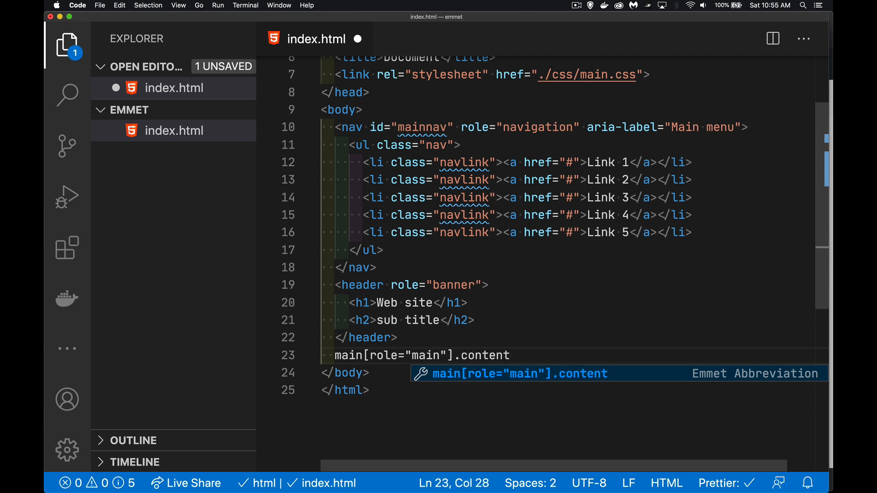
- Add an h1 "Section Name" and four lorem paragraphs to the main abbreviation
type(">(h1)")
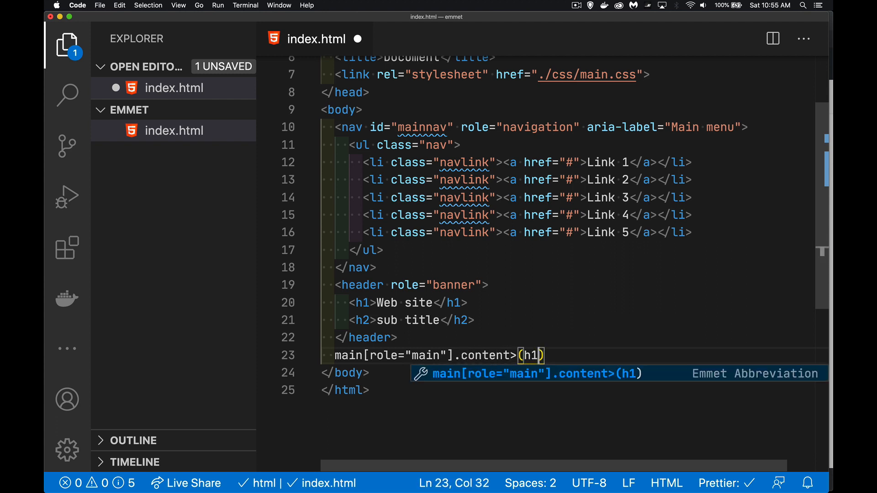
type(">{}")
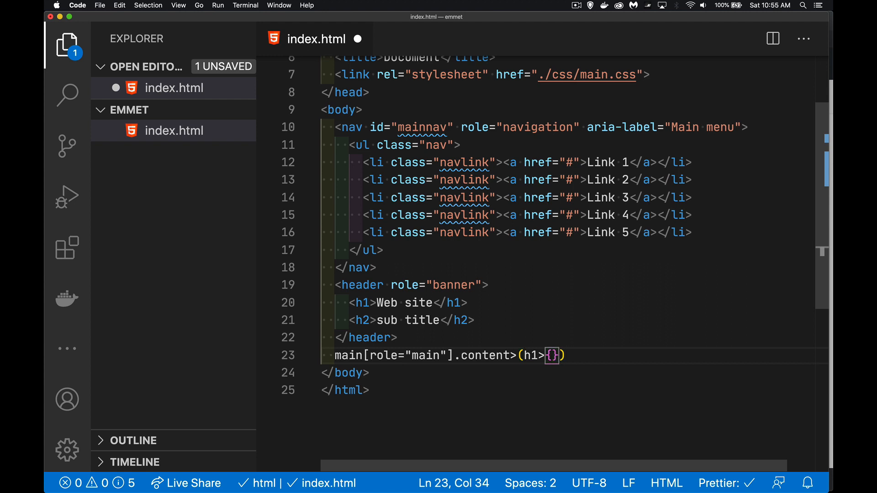
type("SEct")
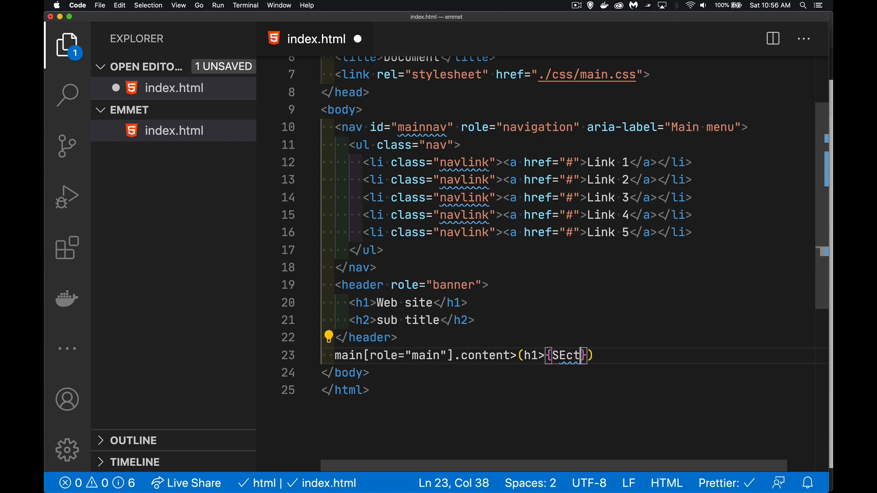
type("Sect")
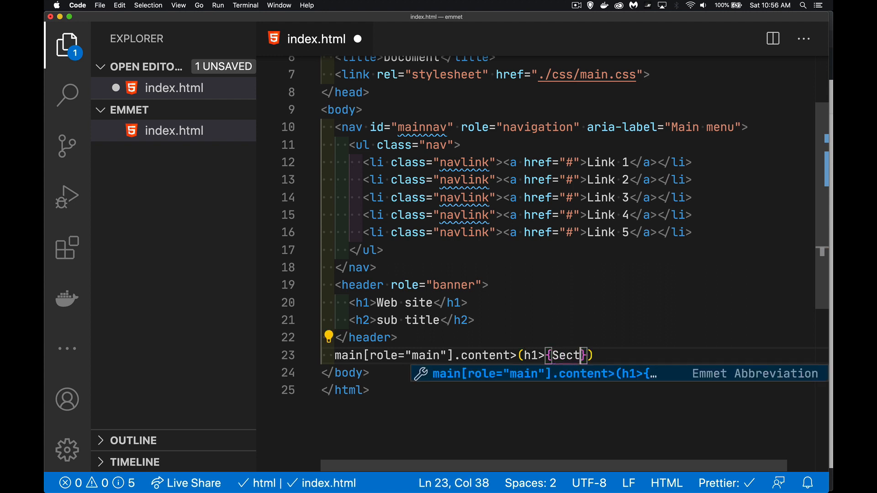
type("ion Name")
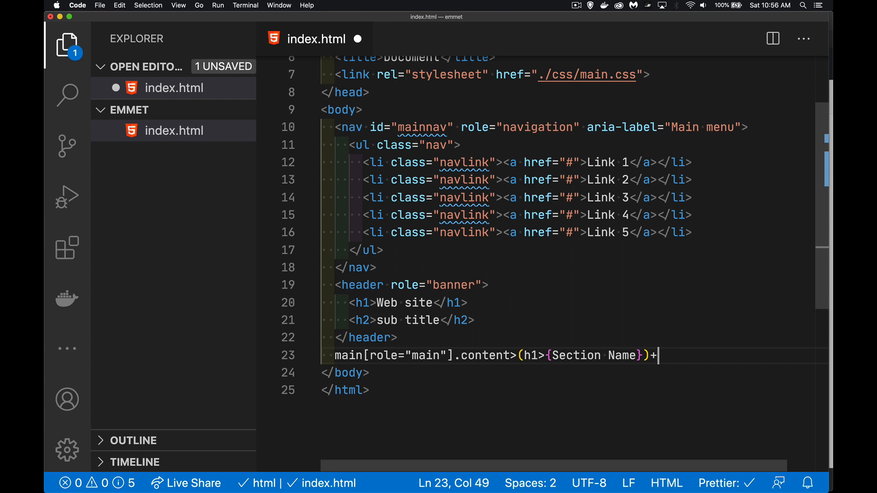
type("p*4>")
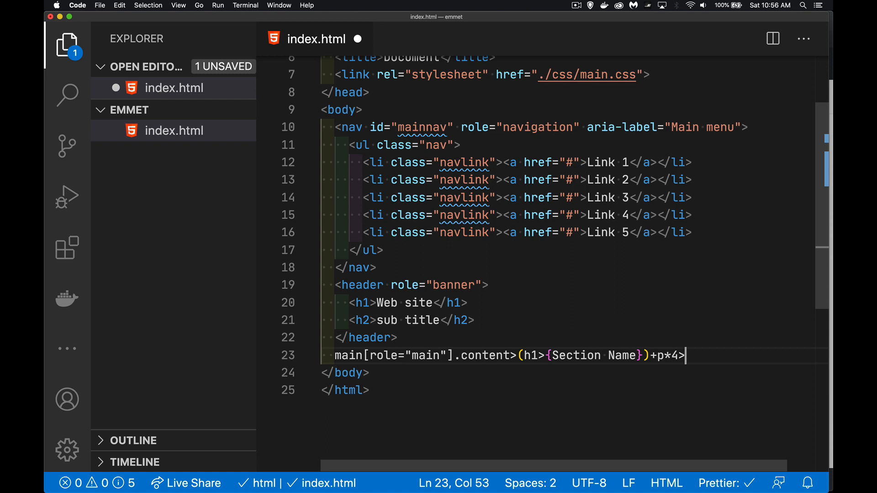
type("l")
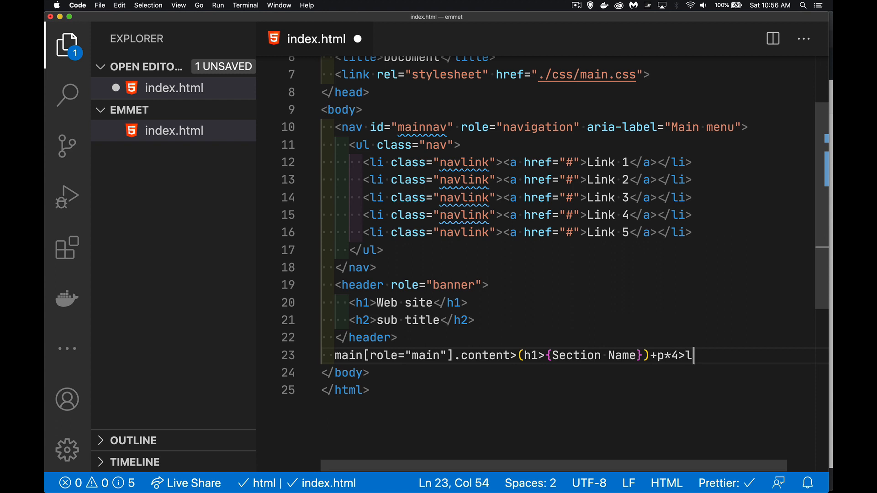
type("orem")
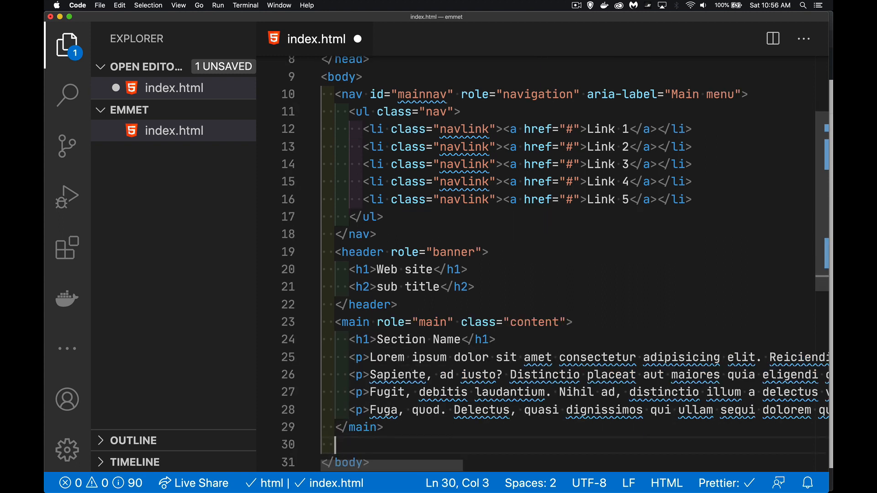
- Add a footer with a role=contentinfo paragraph reading '© 2020 Chicken Stuff Inc.' via Emmet
type("footer")
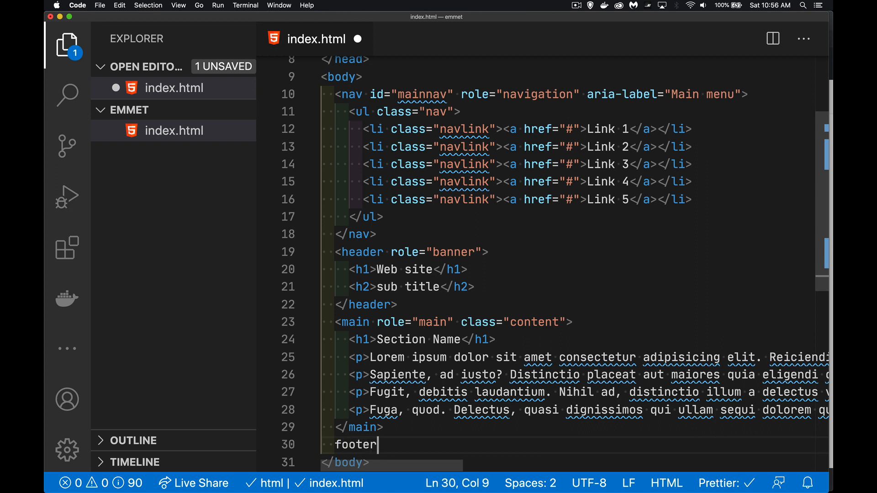
type(">p")
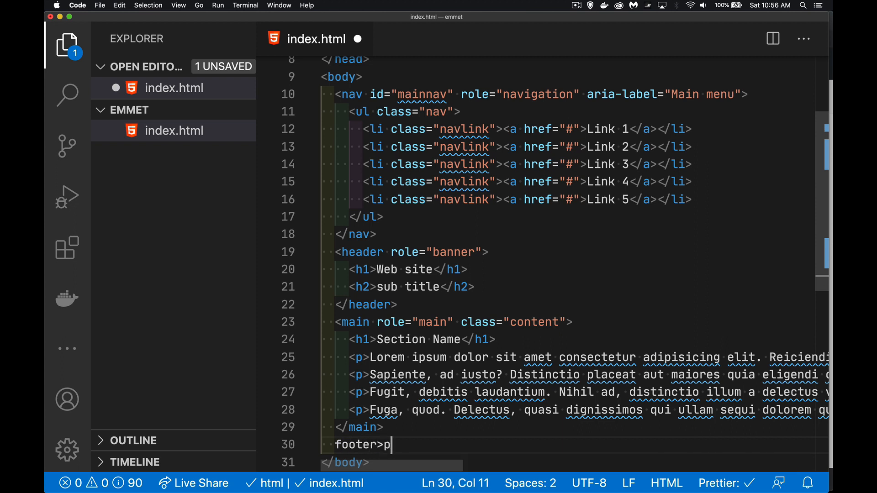
type("[ro]")
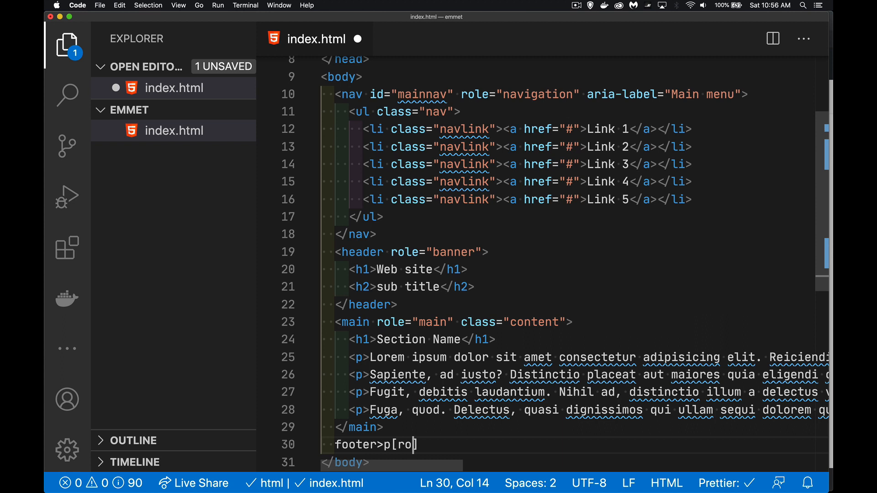
type("le=conten")
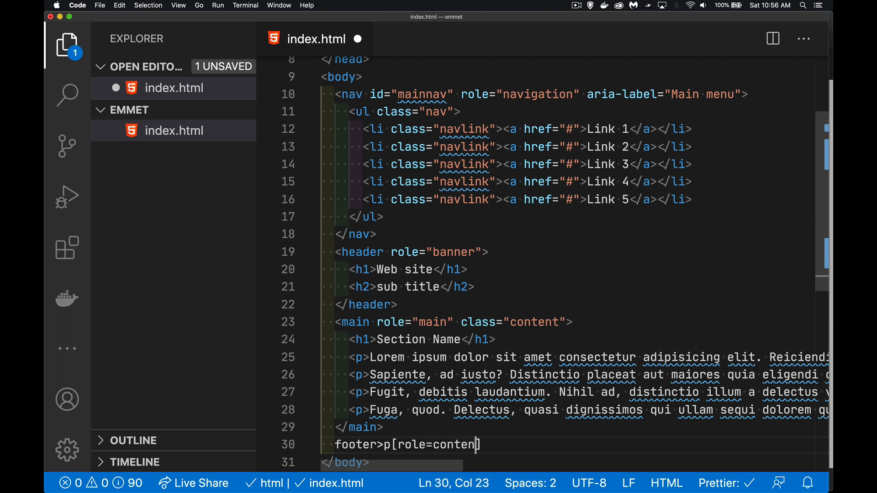
type("info]")
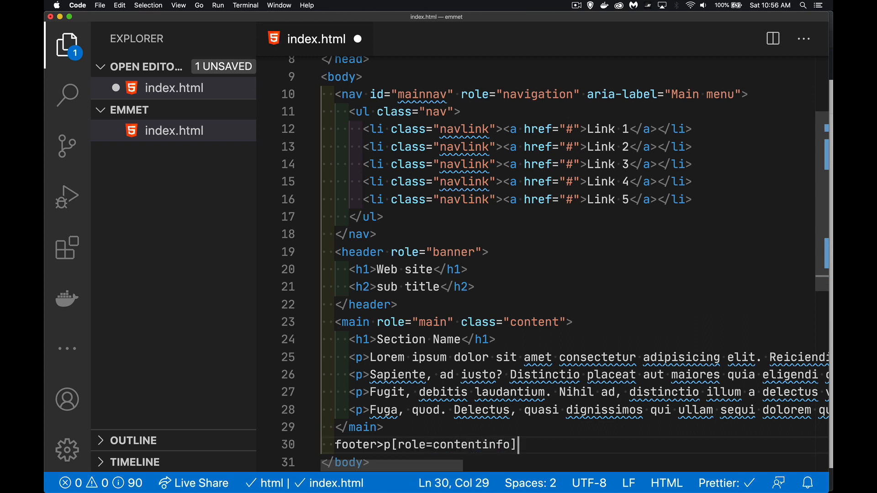
type(">{}")
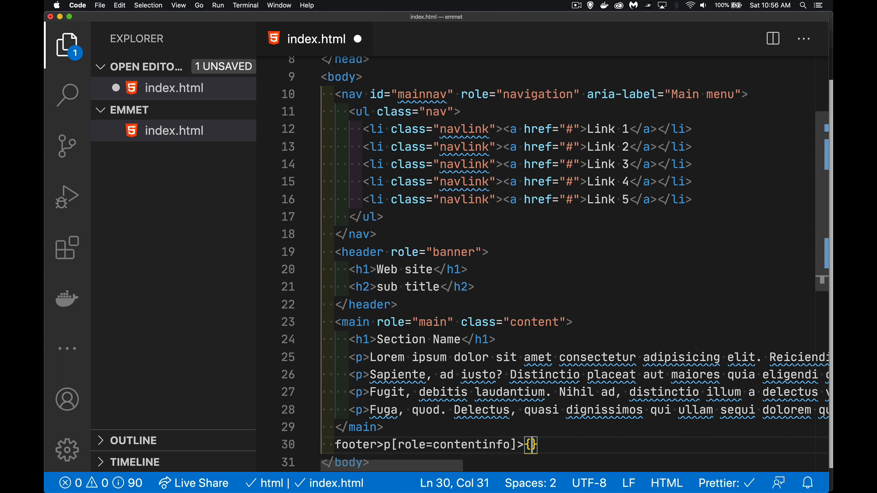
type("&copy")
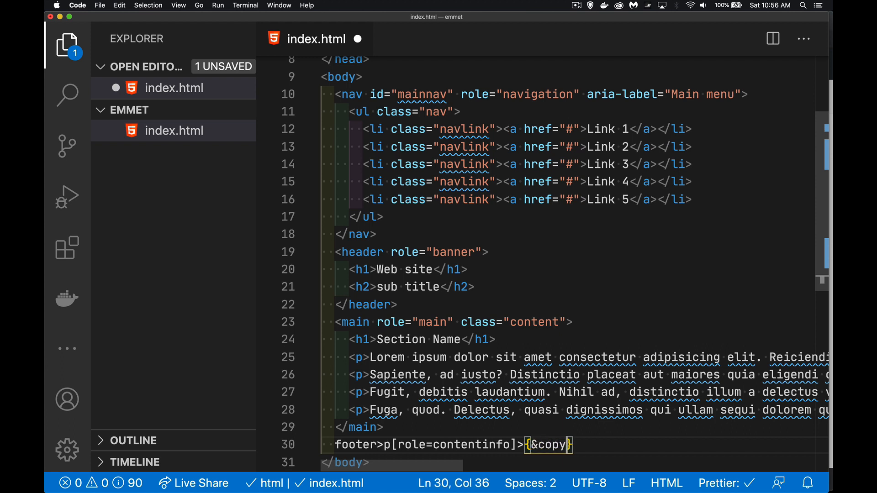
type("; 2020")
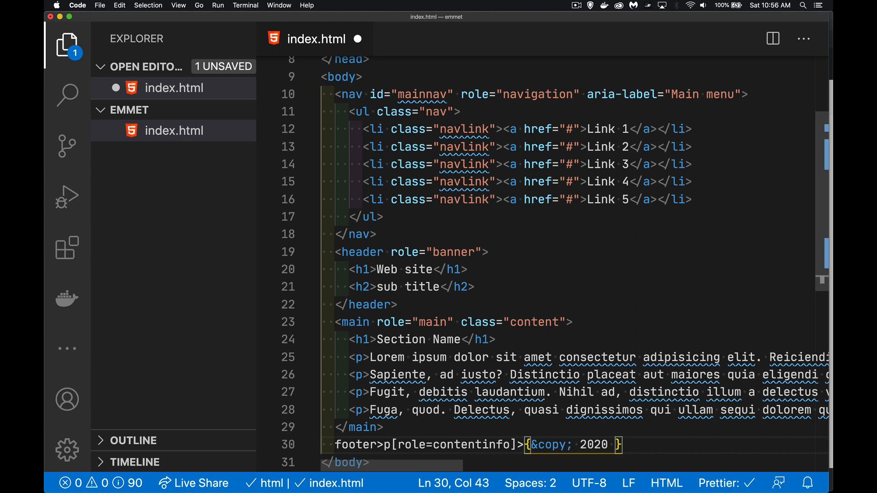
type("Chick")
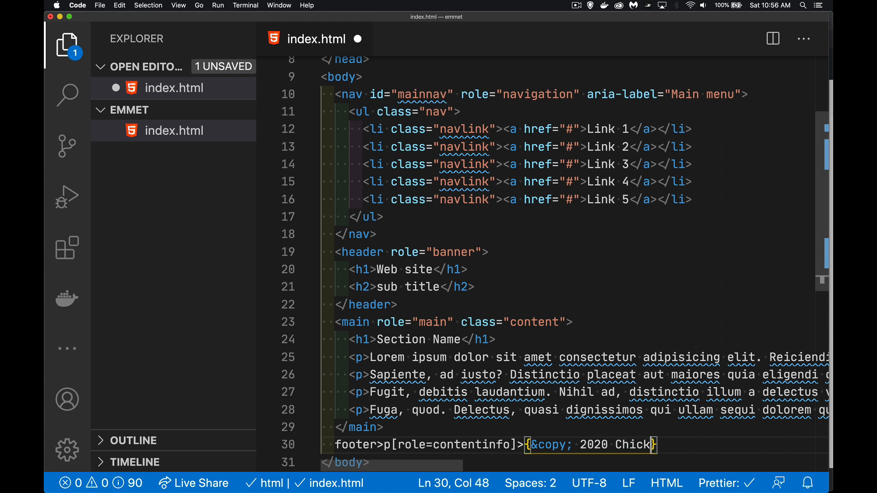
type("en Stuff In")
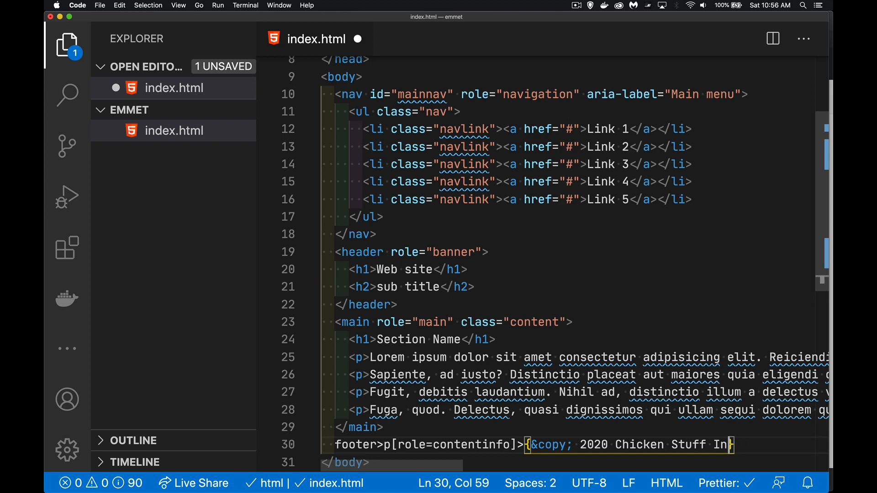
type("c.")
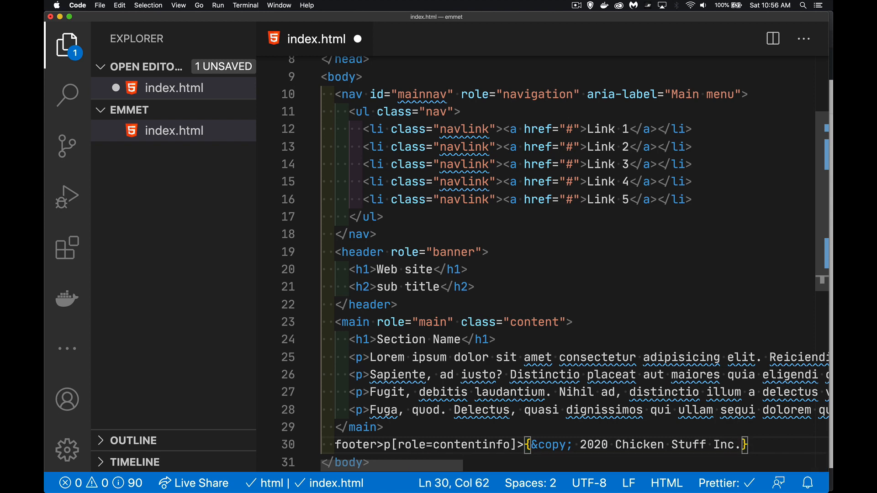
key("Left")
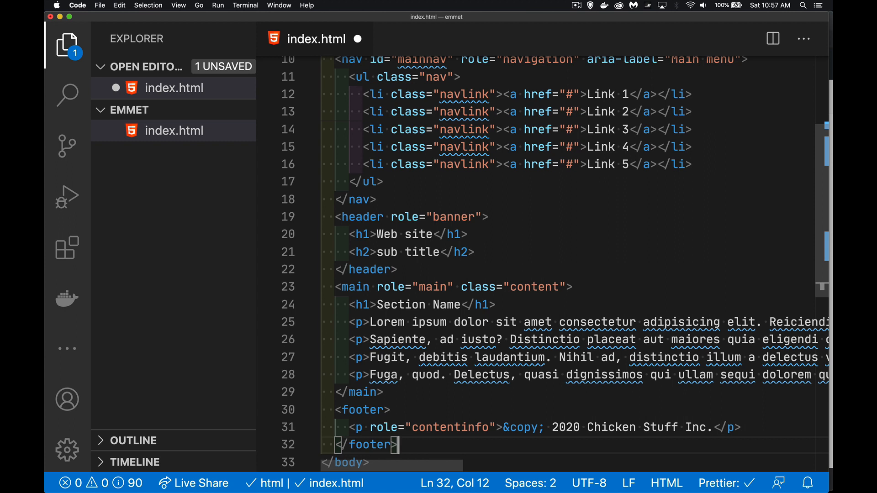
- Expand script[type=module] loading ./js/main.js after the footer and review the file
type("script")
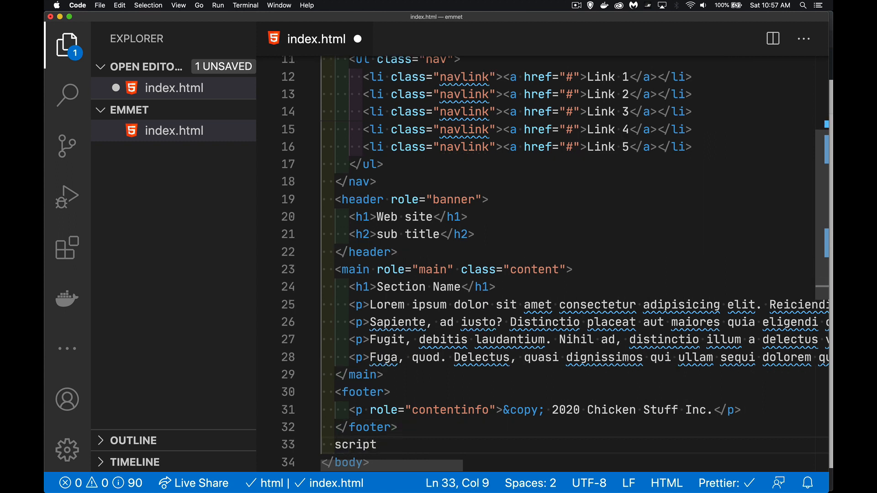
type("[type=")
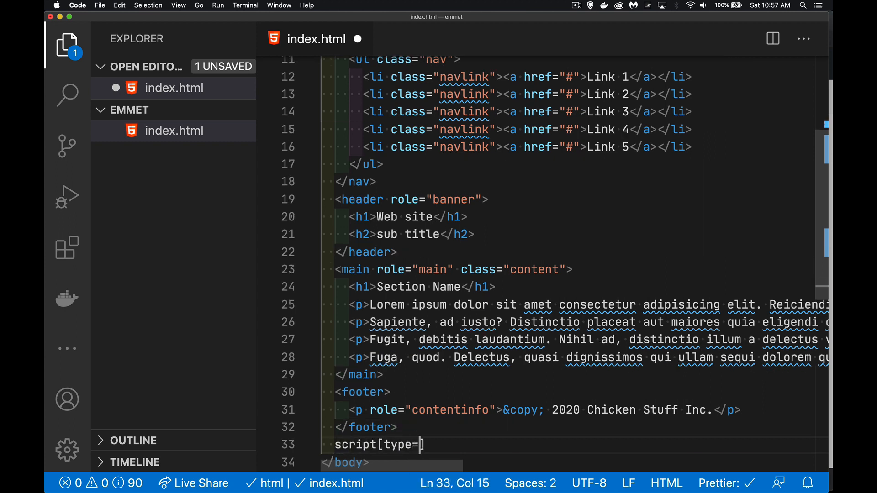
type("module]")
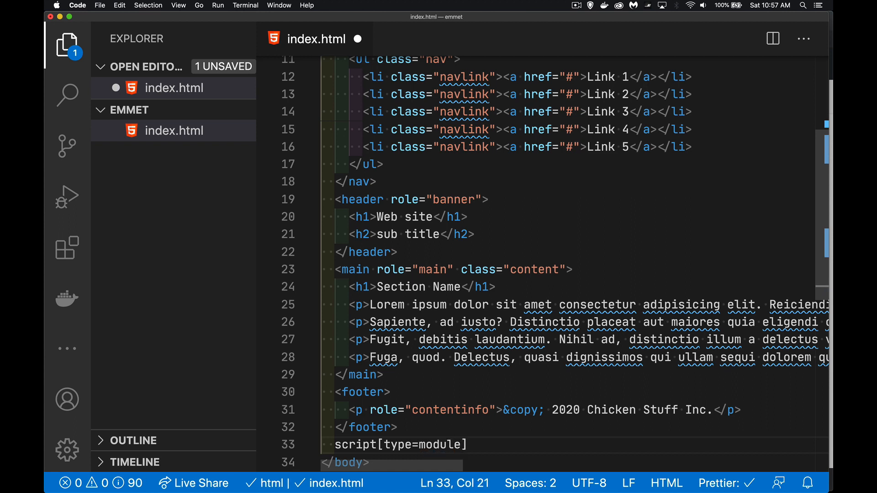
type("[]")
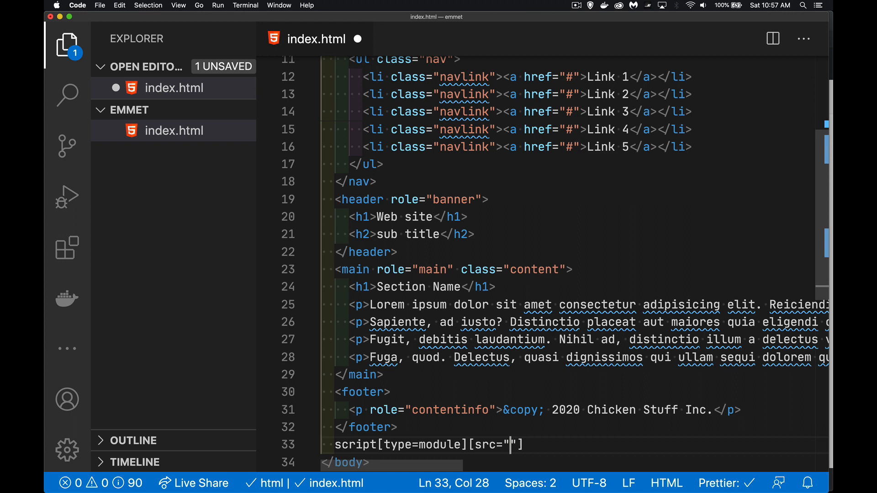
type("./js")
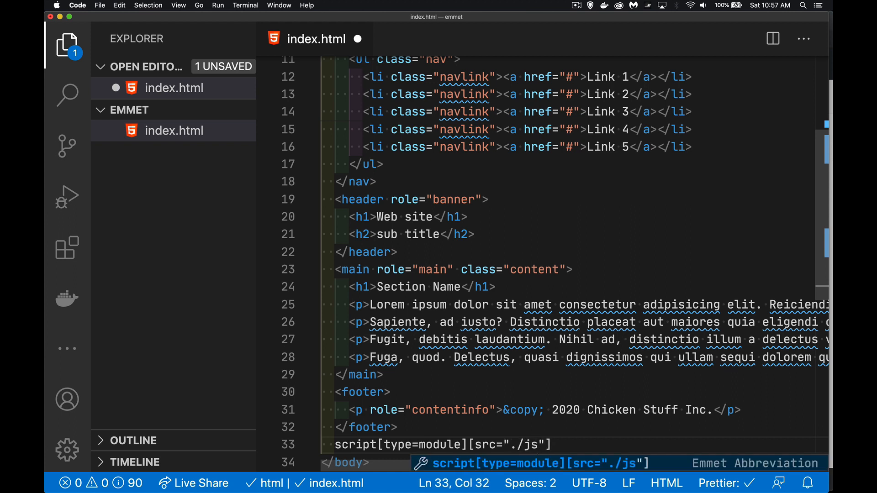
type("/")
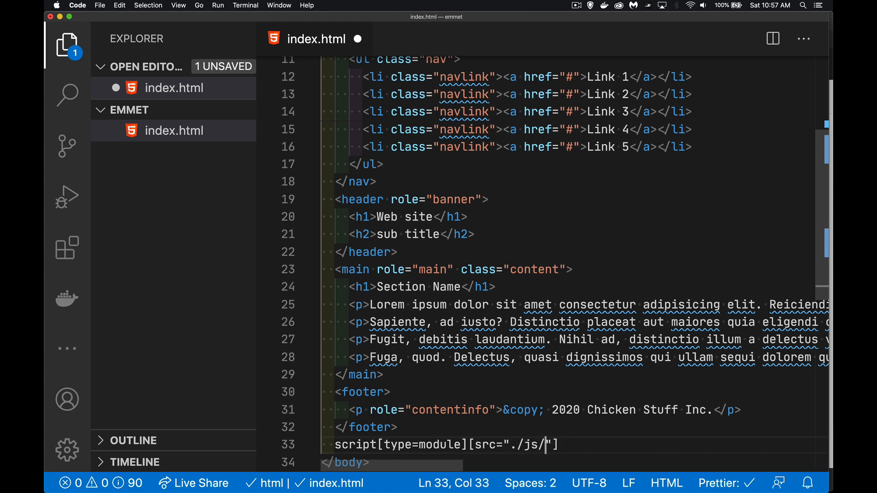
key("Tab")
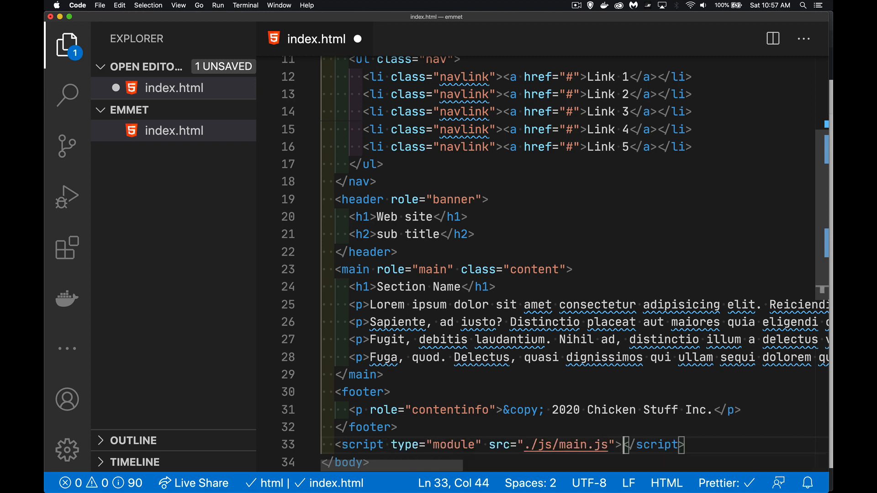
scroll("up", 3)
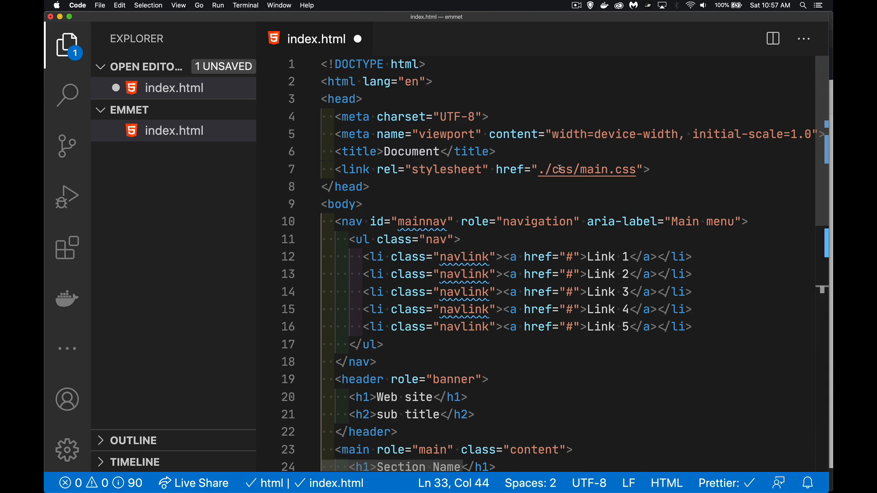
scroll("down", 3)
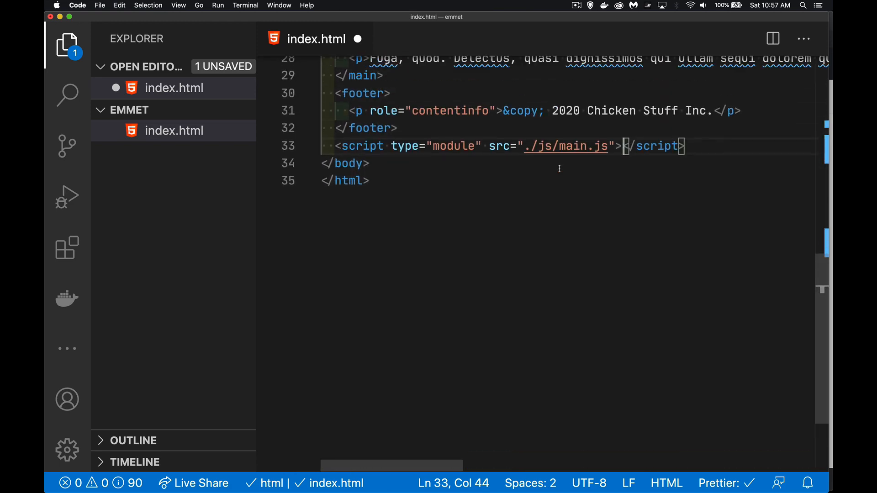
scroll("up", 3)
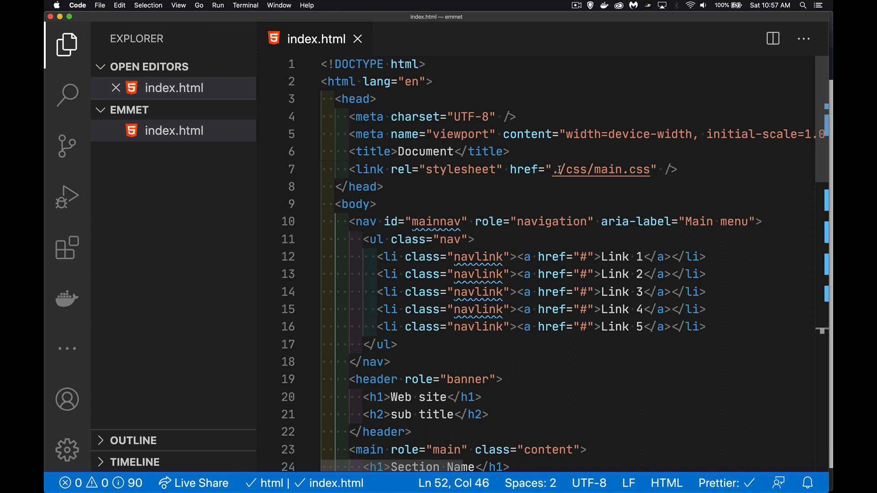
mouse_move(674, 356)
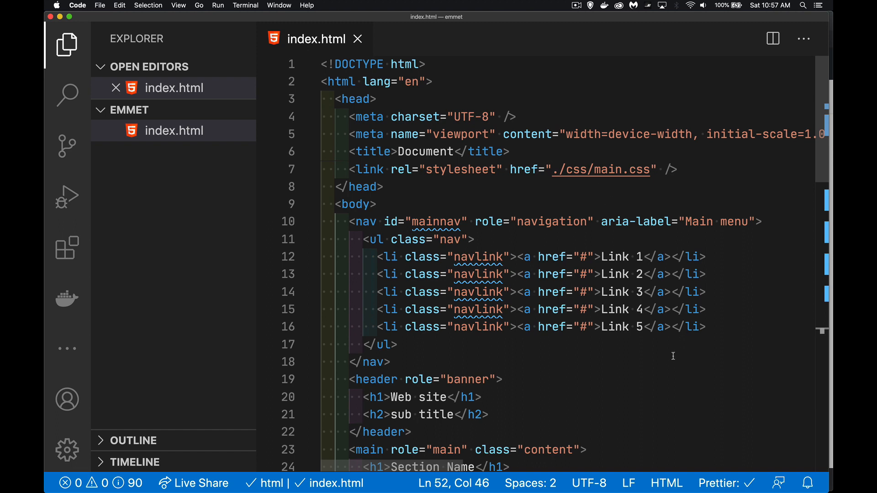